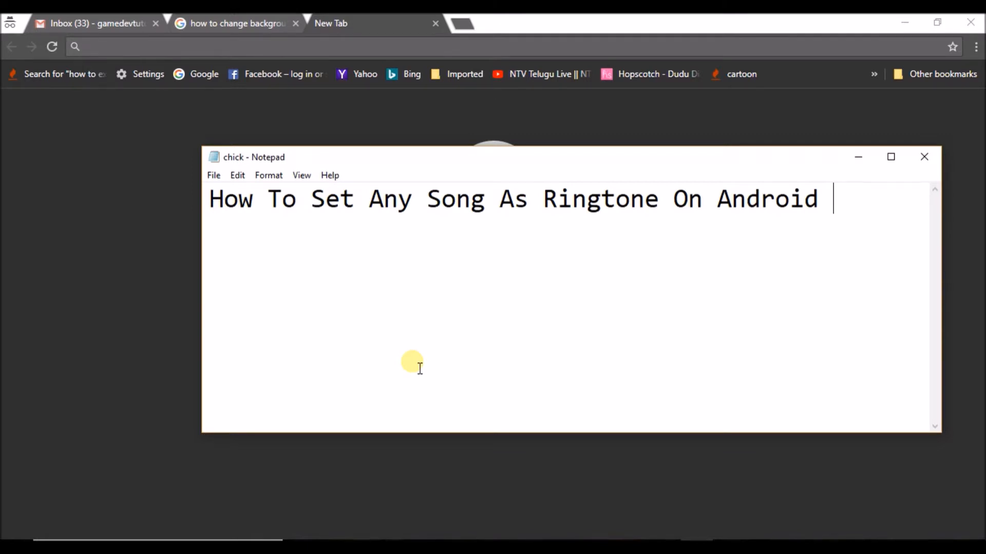
Type 'despacito.mp3 just copy to ringtone' on a new line below the note's title
key("Enter")
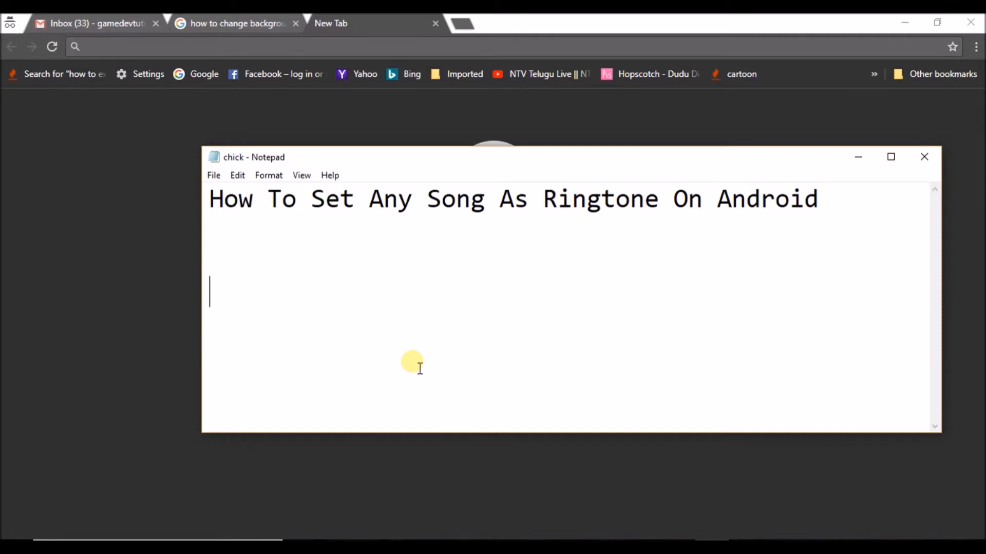
type("despac")
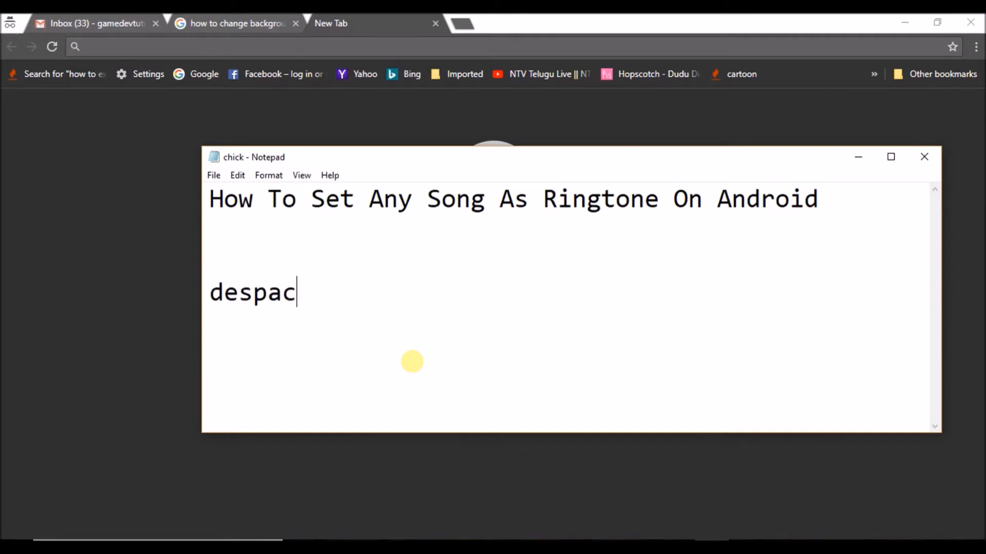
type("ito")
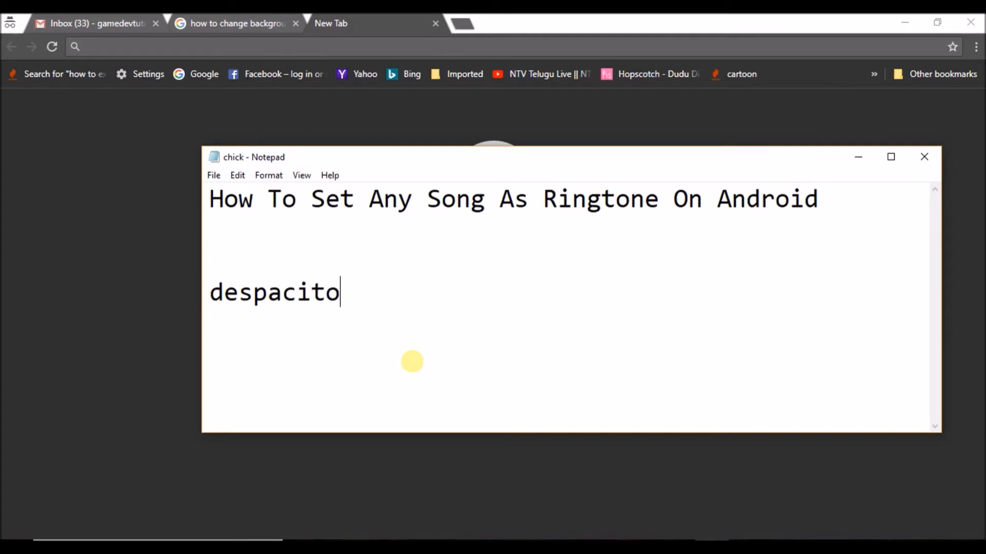
type(".mp")
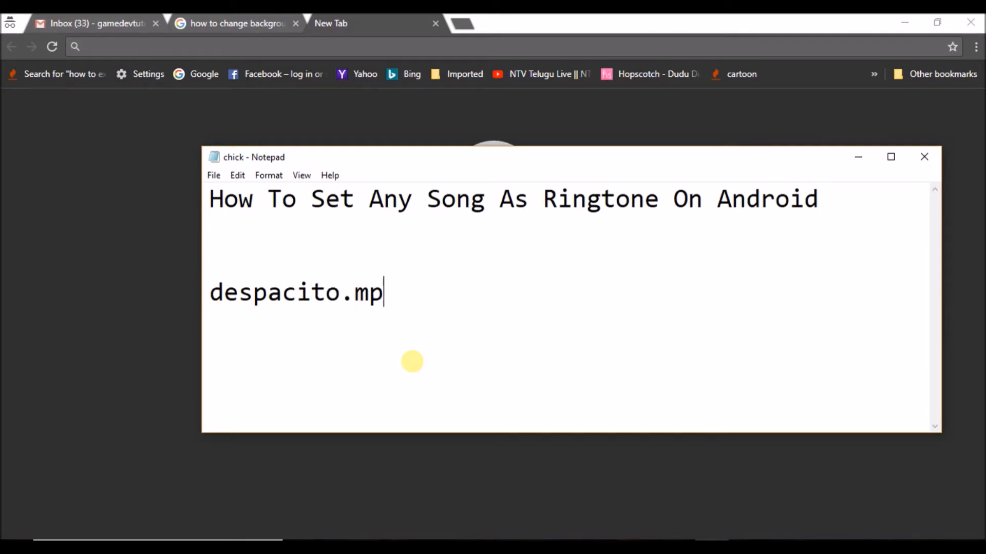
type("3")
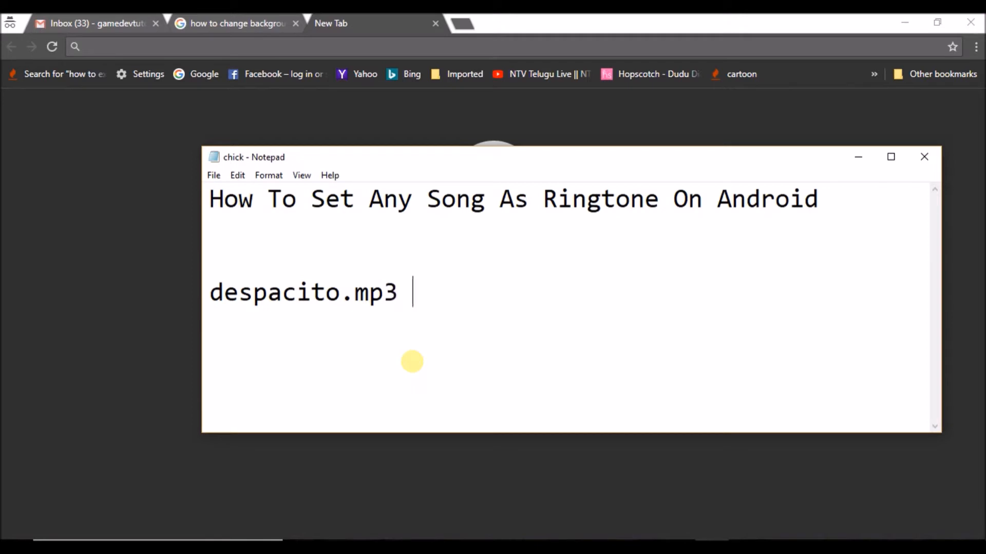
type("just c")
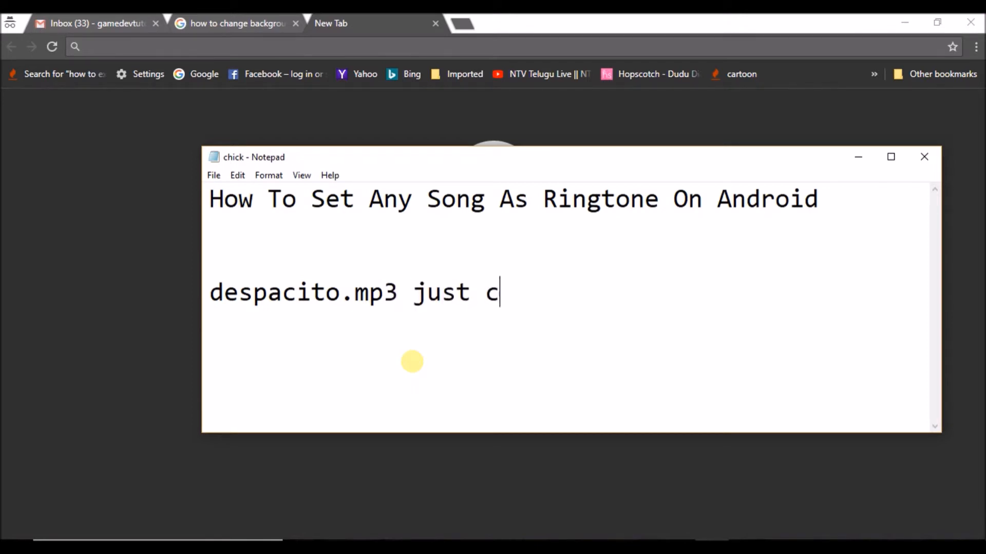
type("opy to")
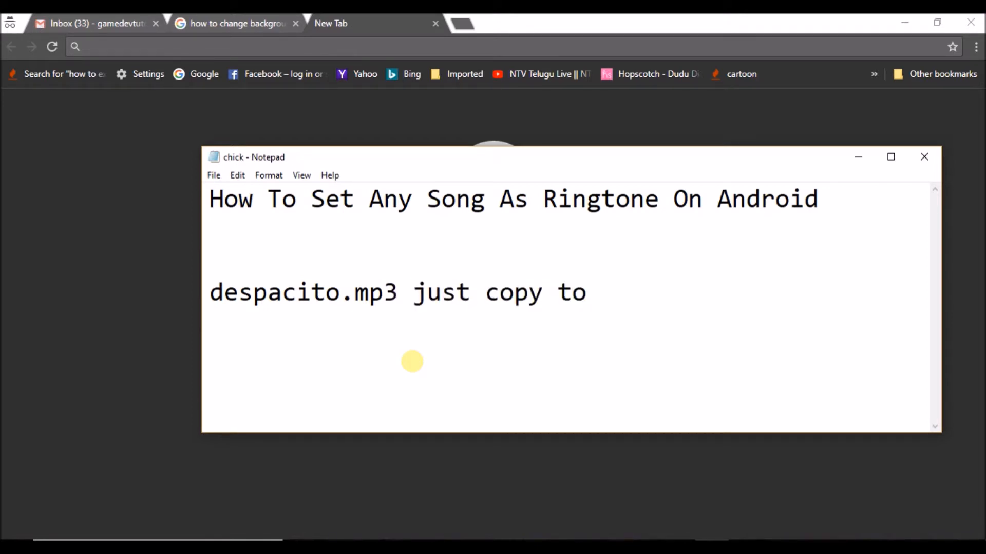
type("ringtone")
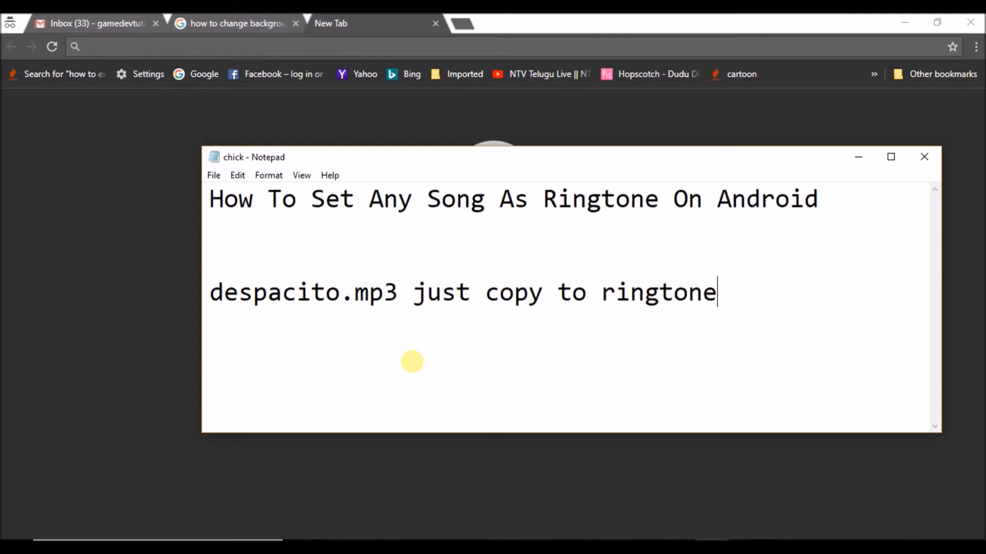
type(".....")
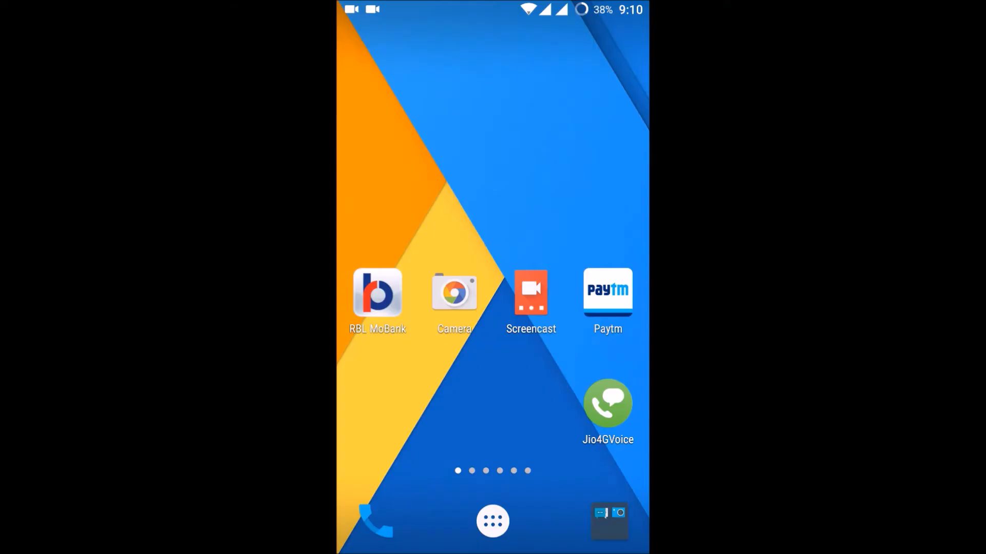
Launch File Manager, browse to VidMate > download and bring up Despacito_(Remix).mp3's actions
left_click(491, 521)
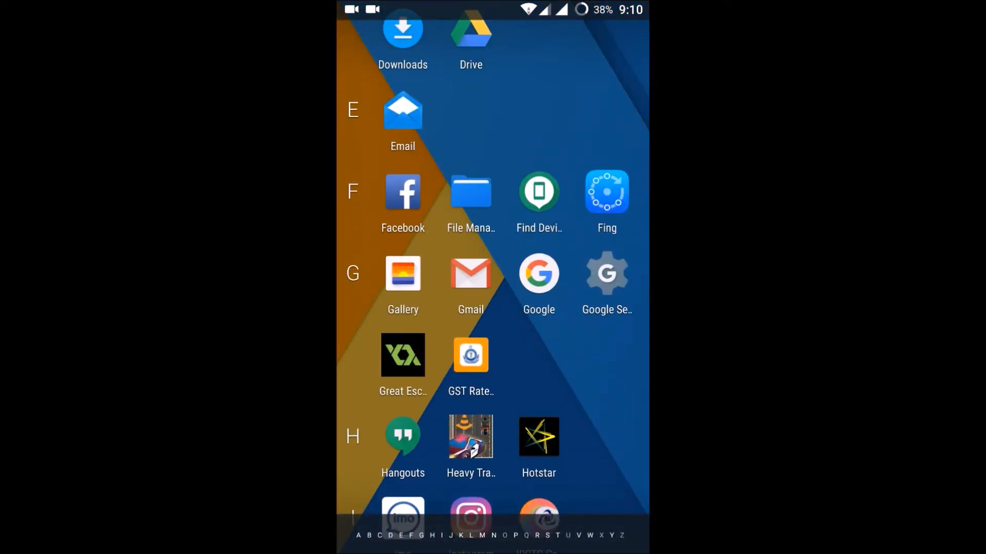
left_click(471, 192)
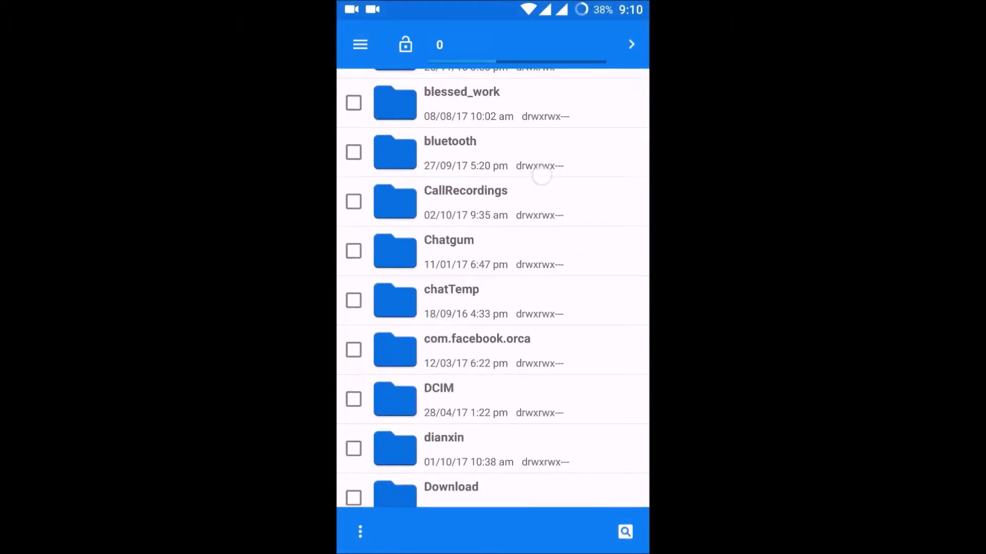
scroll("down", 3)
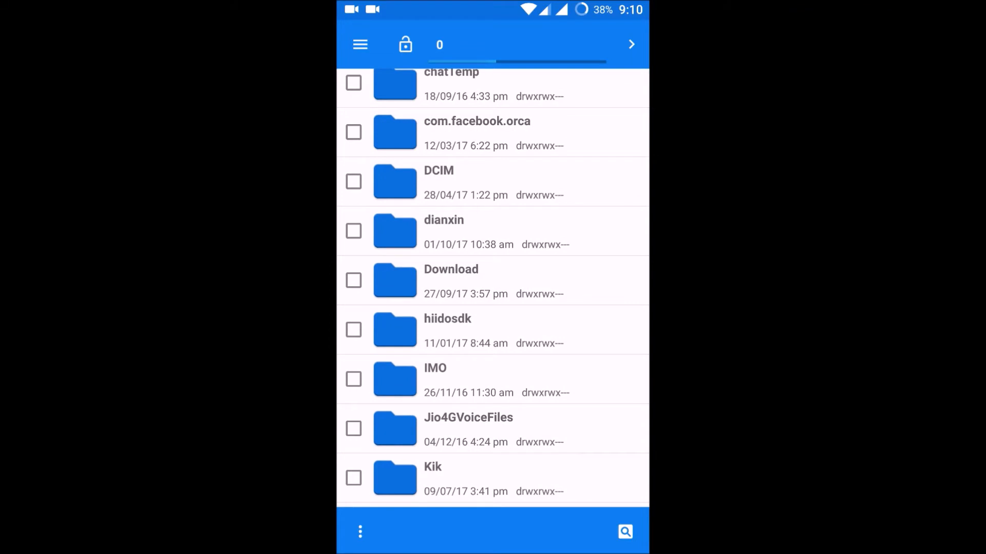
scroll("down", 3)
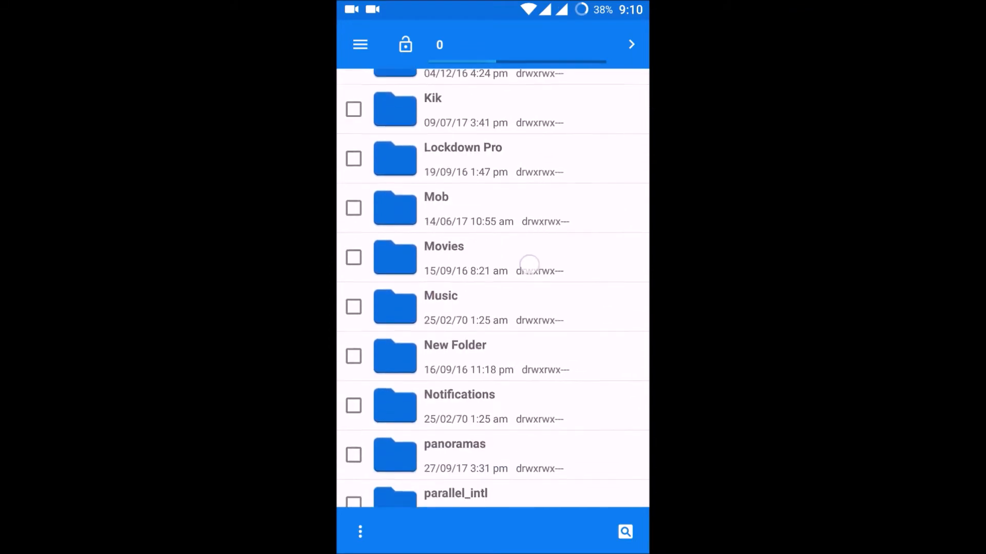
scroll("down", 3)
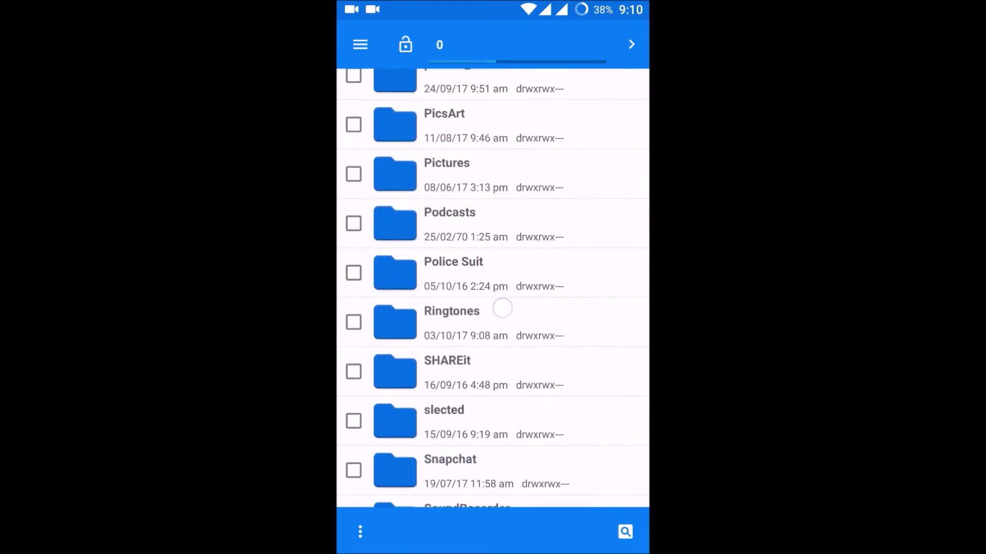
scroll("down", 3)
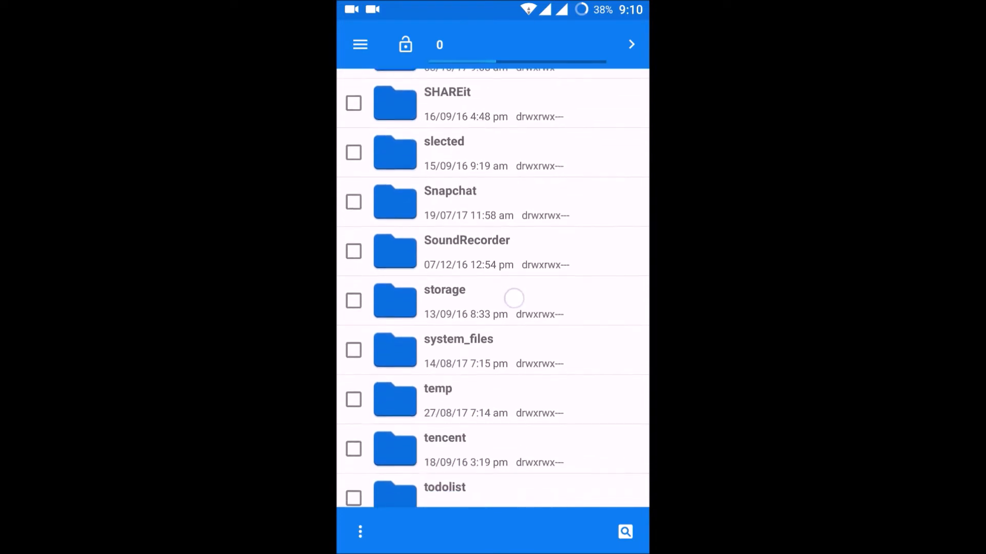
scroll("down", 3)
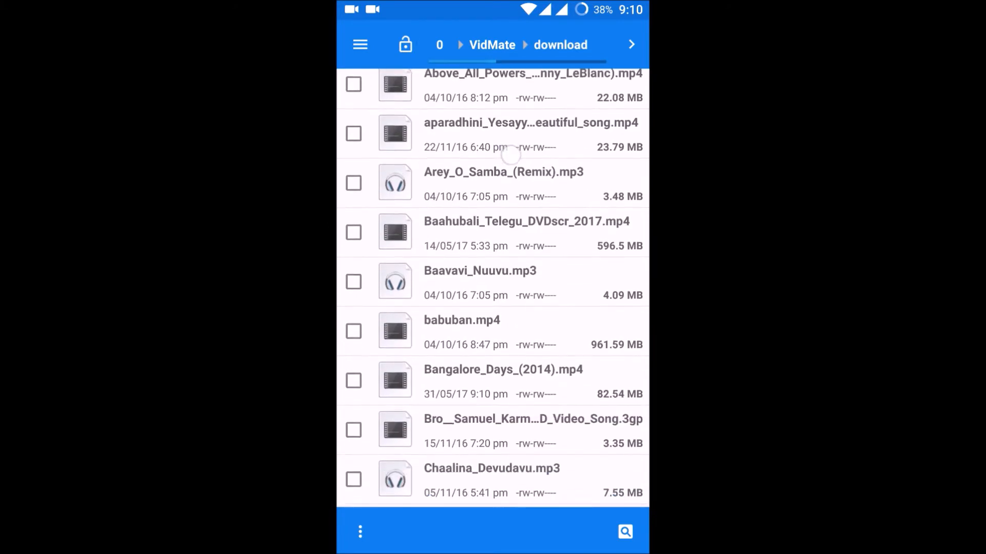
scroll("down", 3)
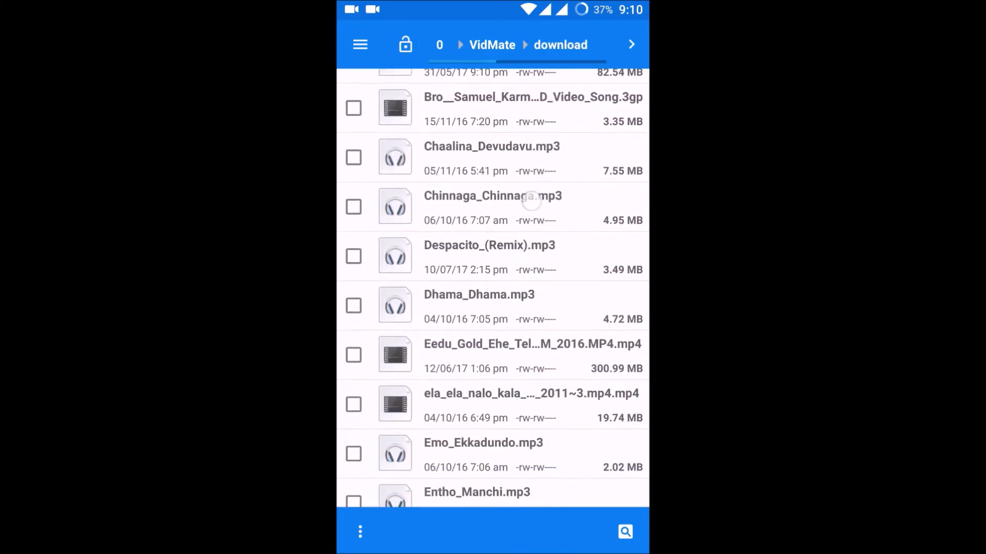
left_click(532, 201)
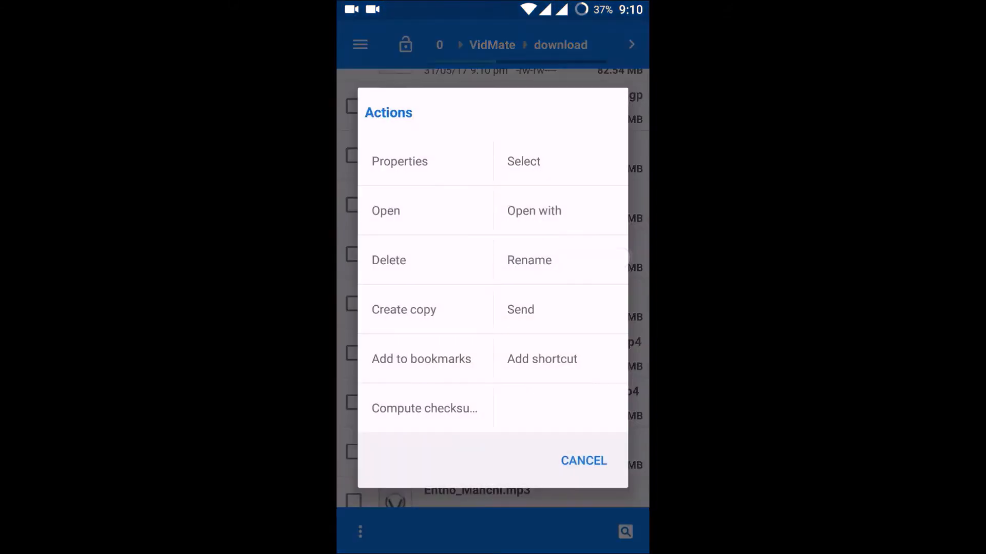
left_click(584, 461)
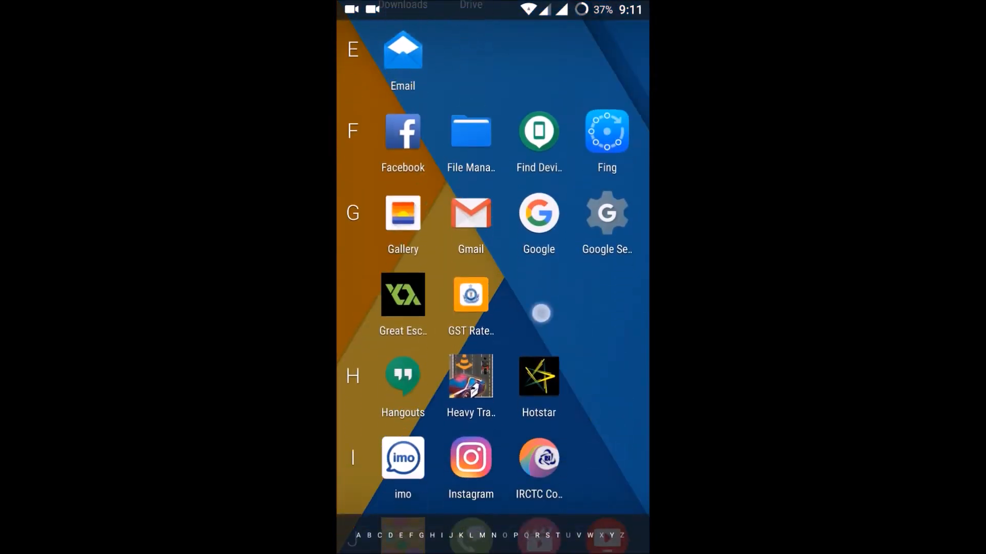
Open Sound > SIM 1 ringtone in Settings and scroll through the built-in tones
scroll("down", 3)
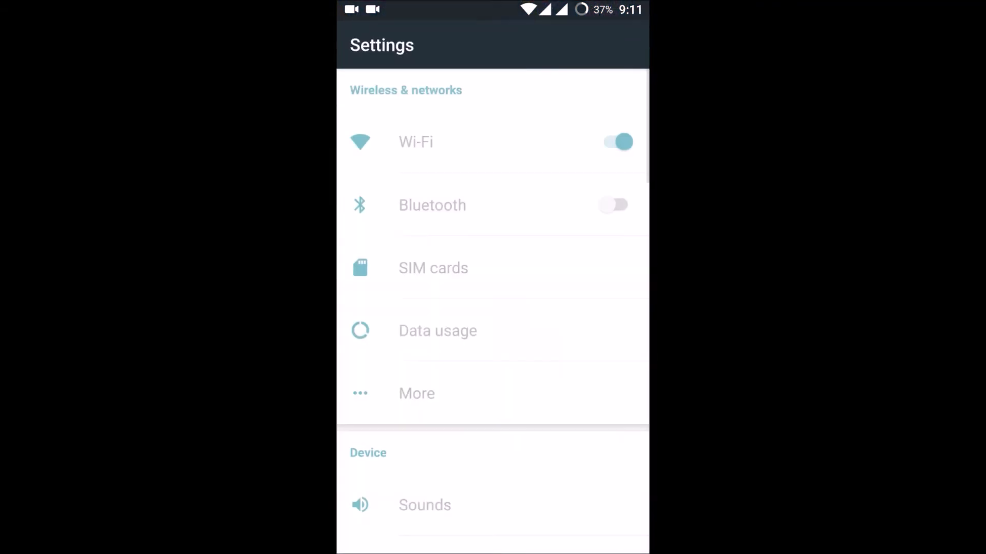
scroll("down", 3)
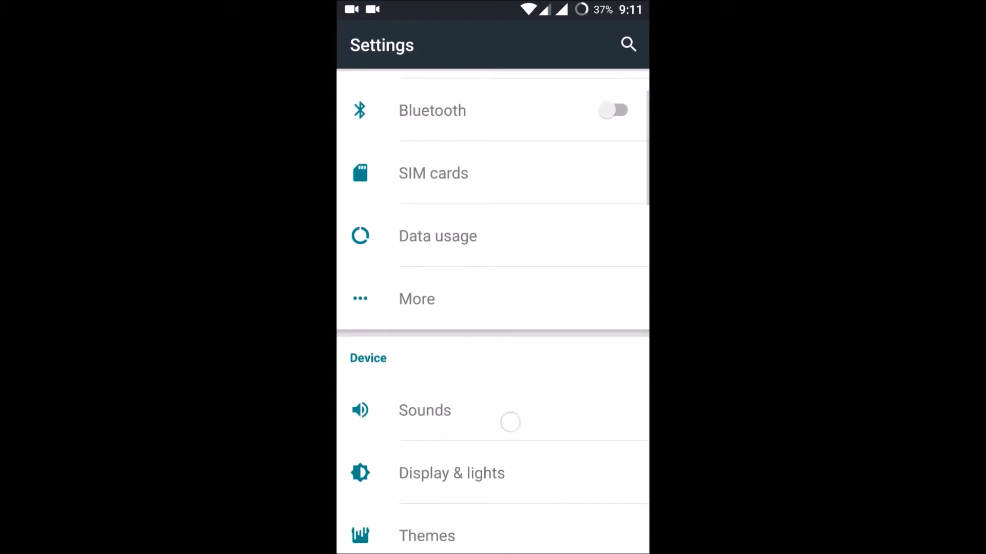
left_click(424, 410)
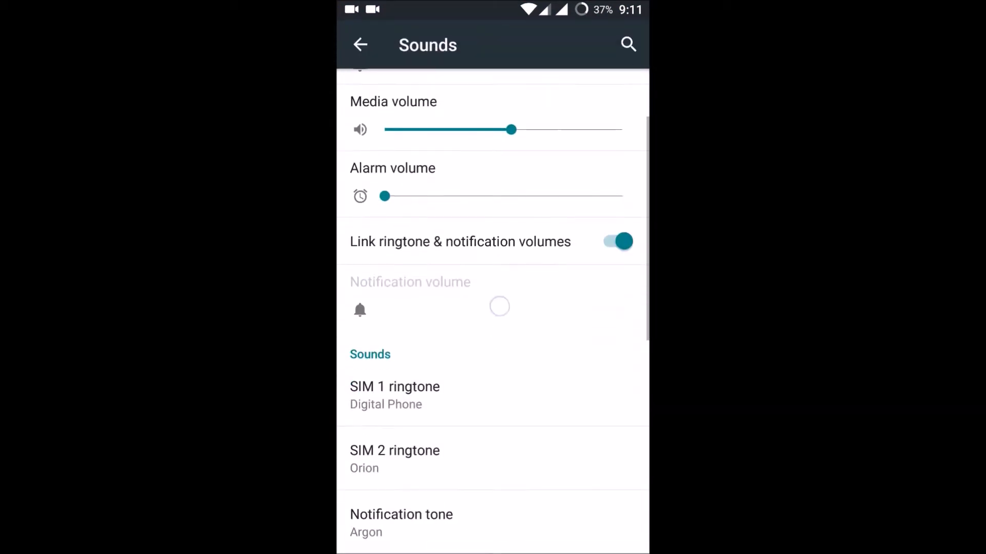
left_click(395, 386)
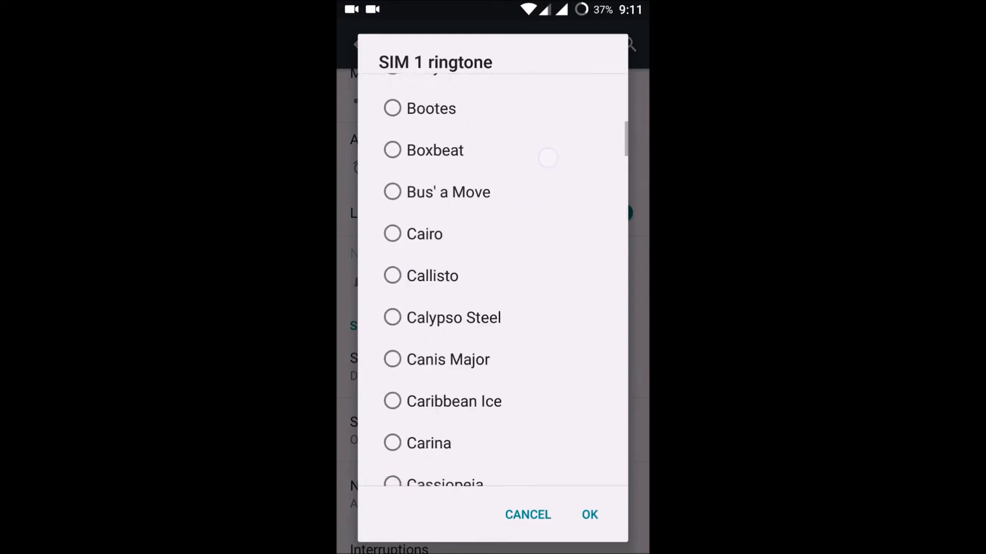
scroll("down", 3)
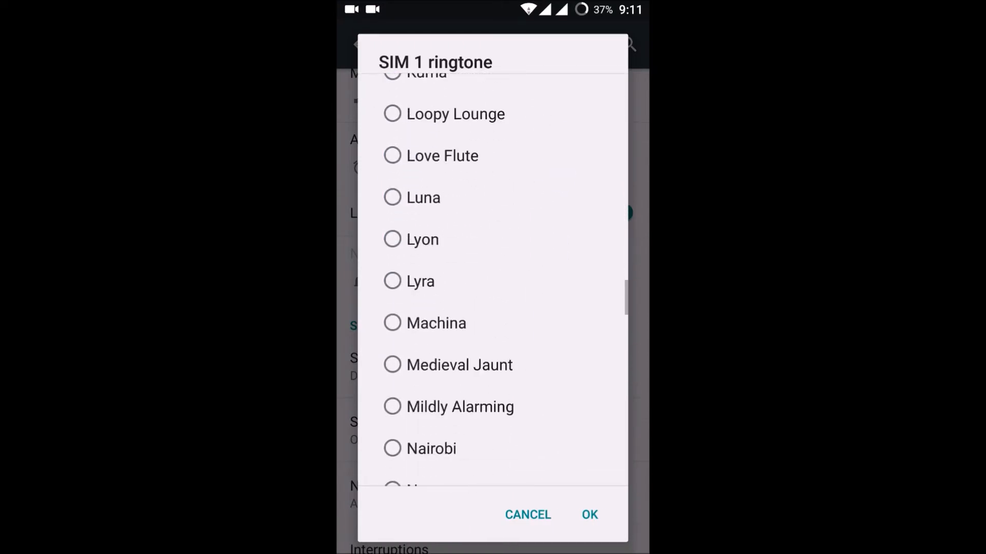
scroll("down", 3)
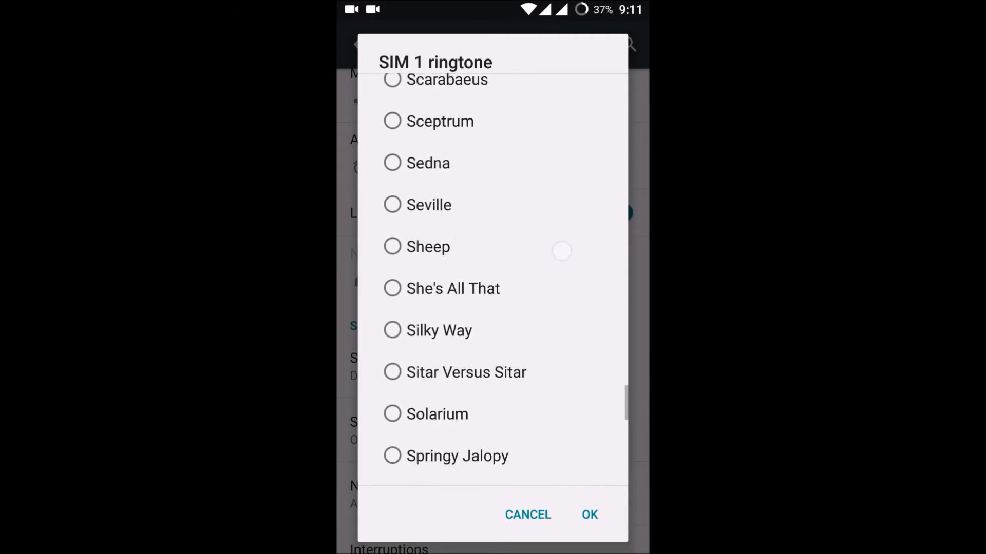
scroll("down", 3)
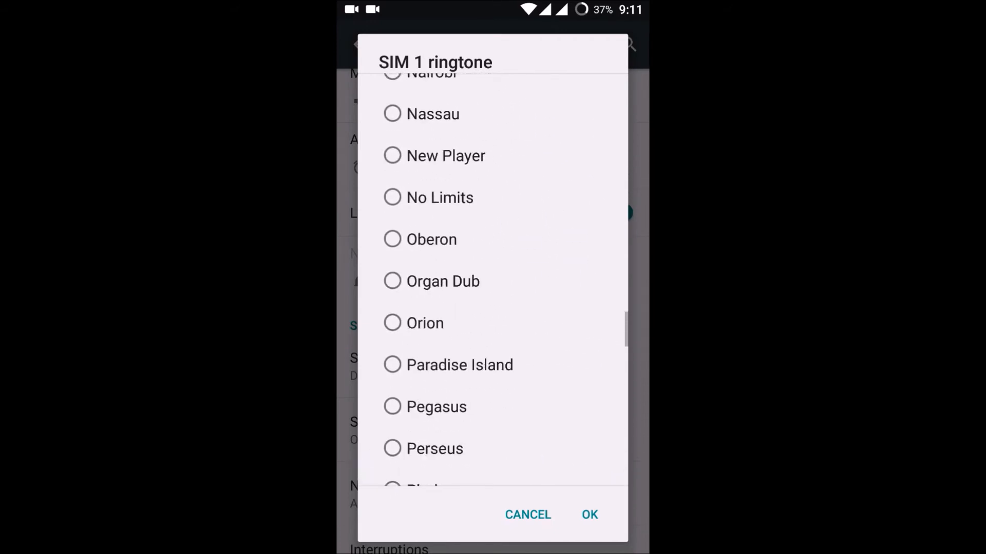
scroll("down", 3)
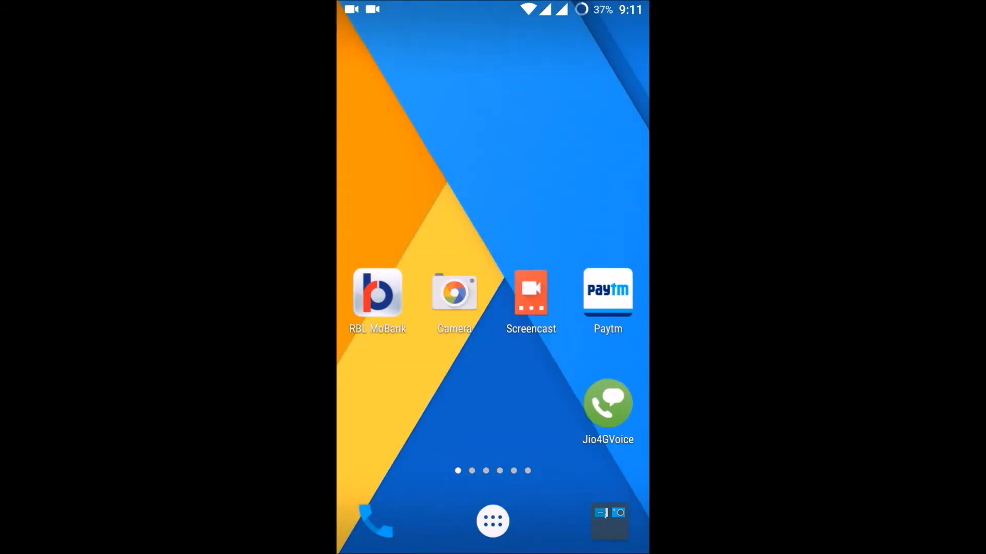
Launch File Manager from the app list and check that the Ringtones folder is empty
left_click(492, 534)
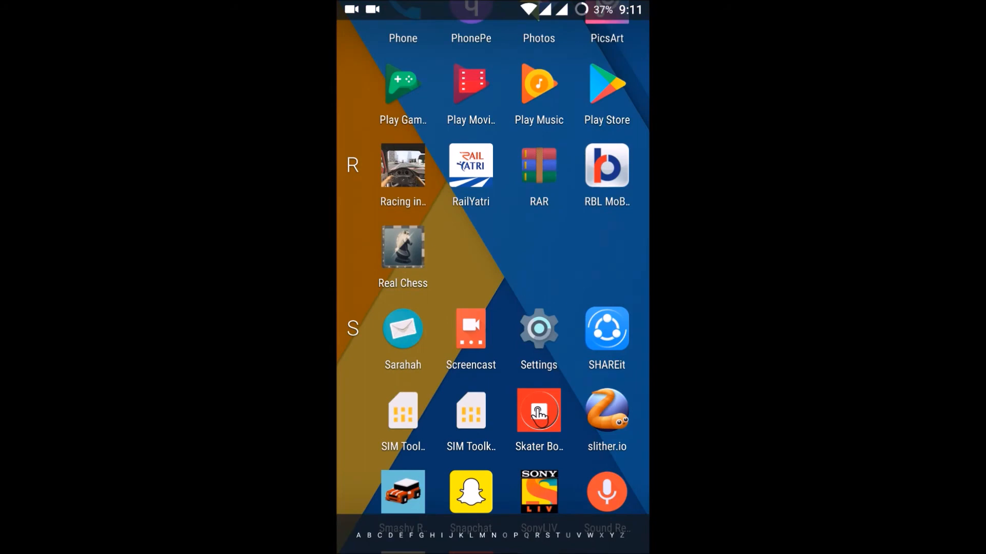
scroll("down", 3)
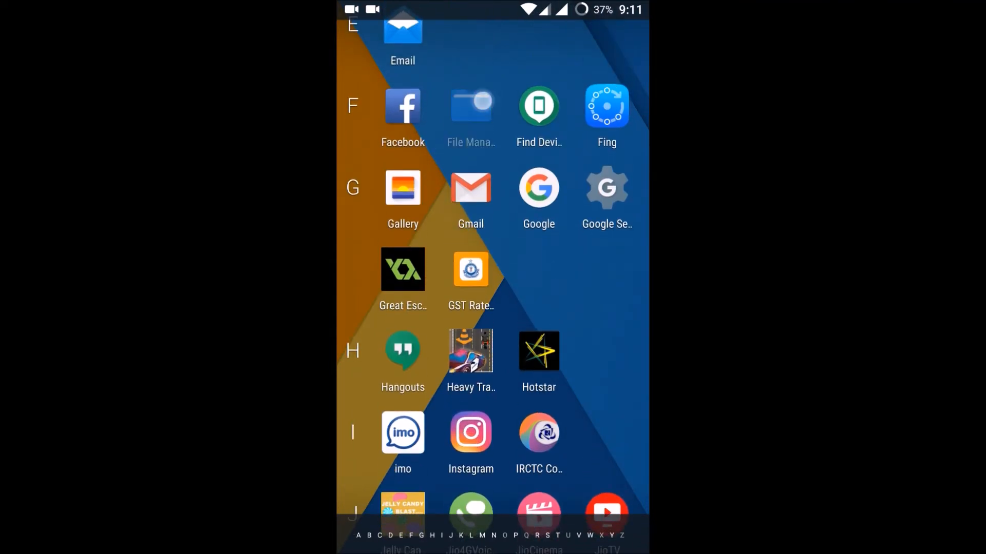
left_click(471, 108)
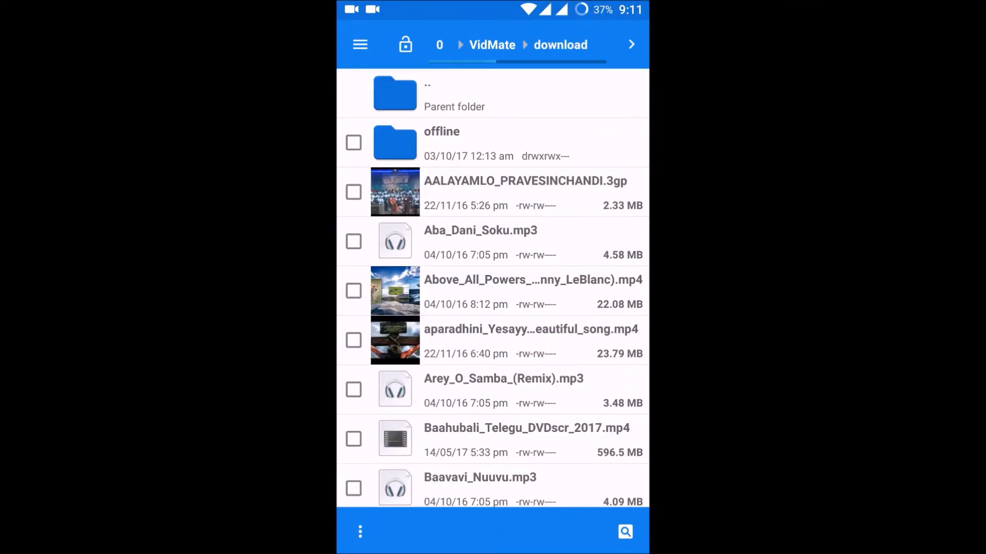
left_click(359, 45)
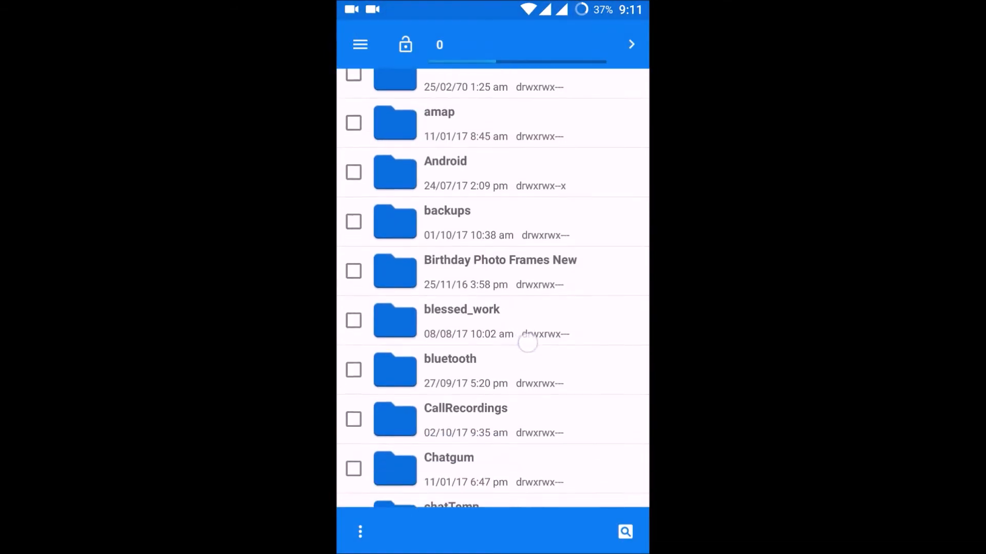
scroll("down", 3)
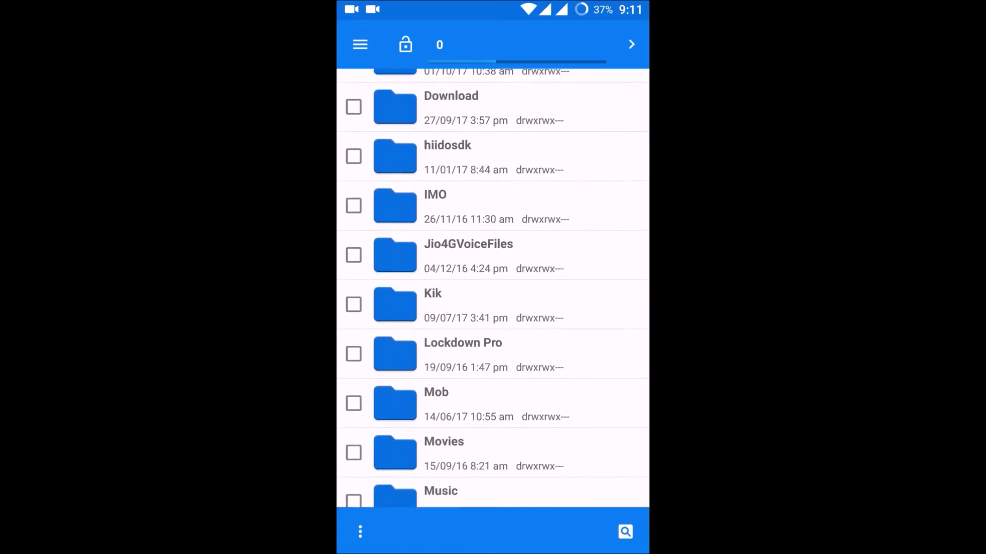
scroll("down", 3)
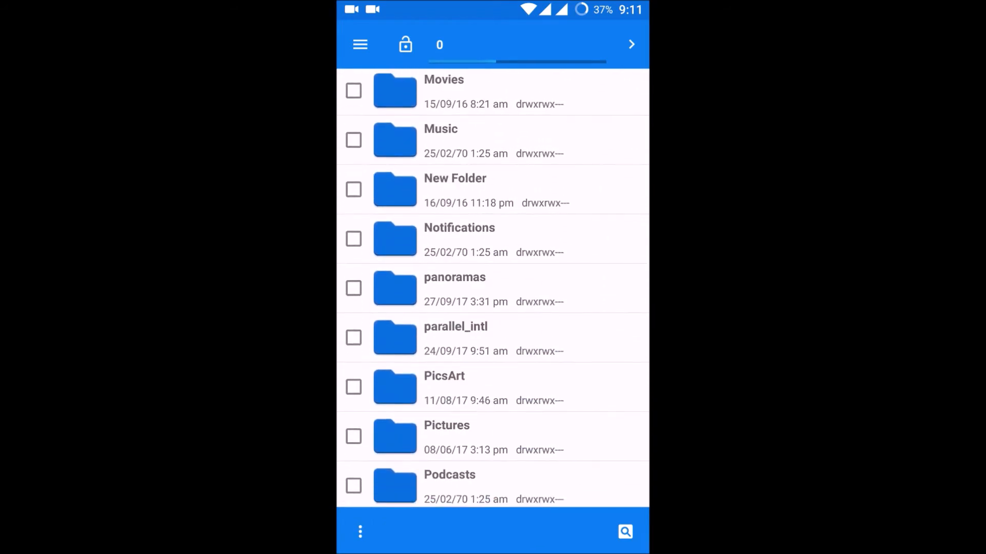
scroll("down", 3)
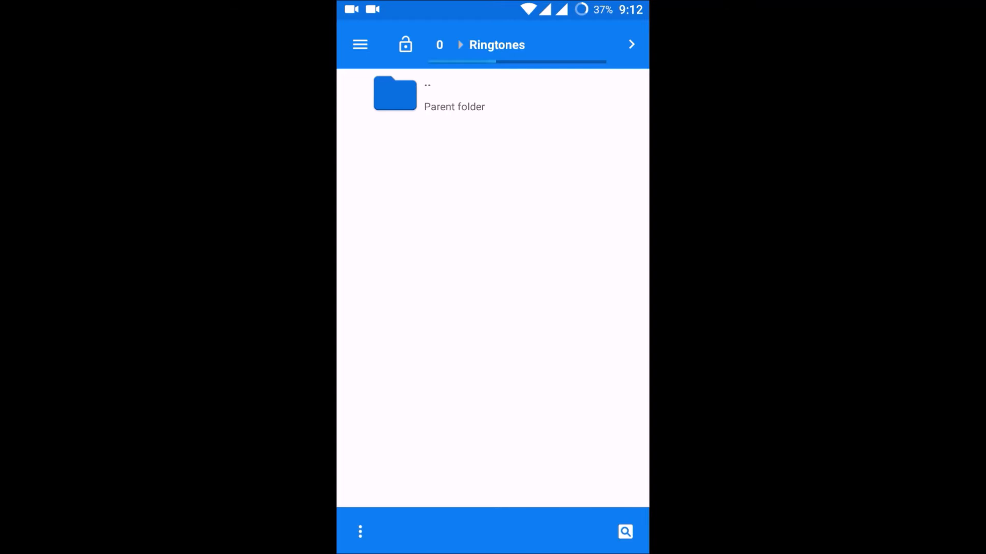
Select Despacito_(Remix).mp3 in VidMate/download, dismiss Actions, and go up to VidMate
left_click(395, 95)
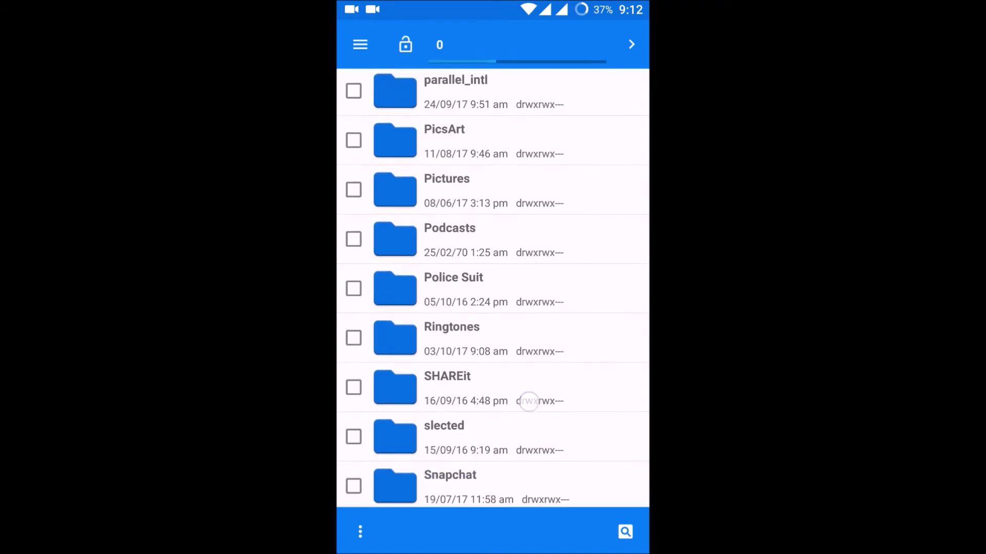
scroll("down", 3)
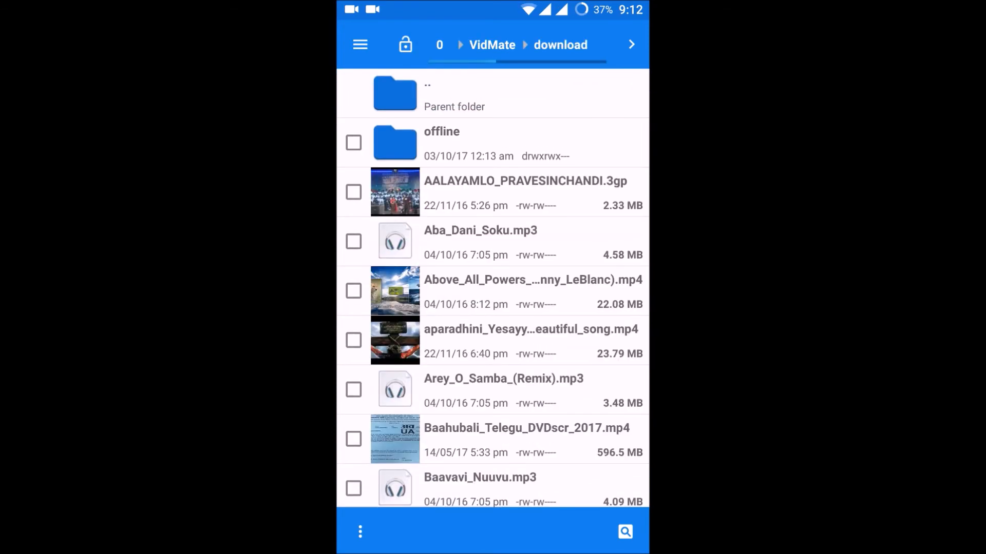
scroll("down", 3)
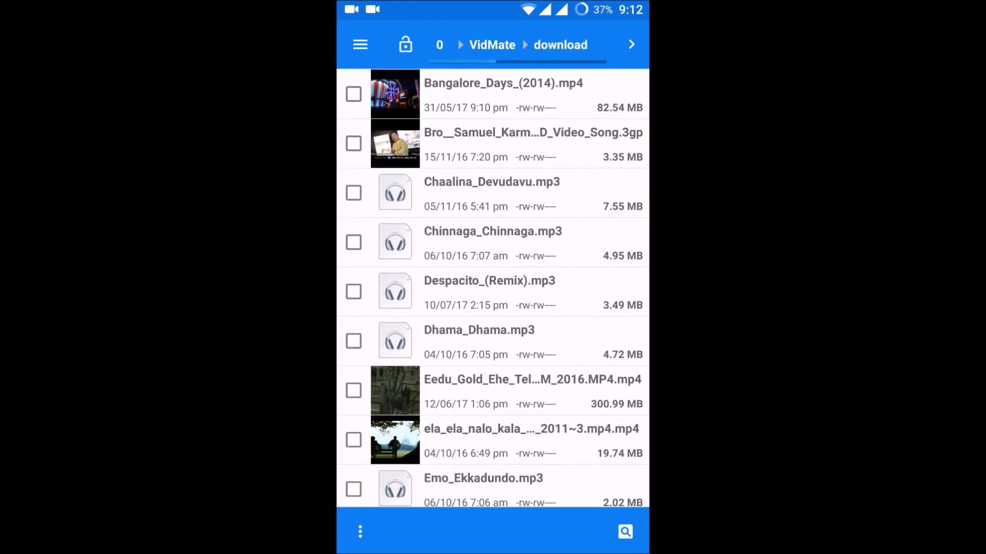
left_click(353, 290)
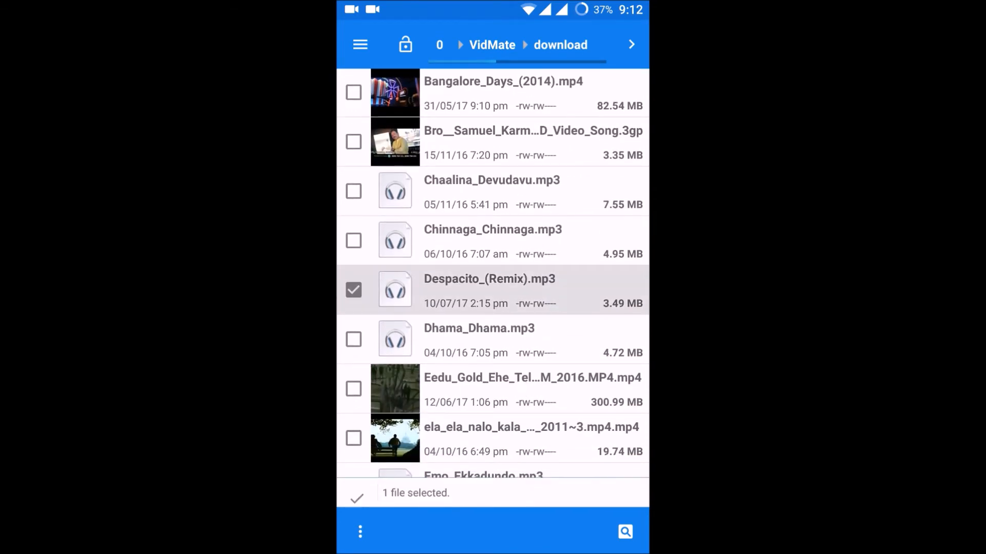
left_click(359, 546)
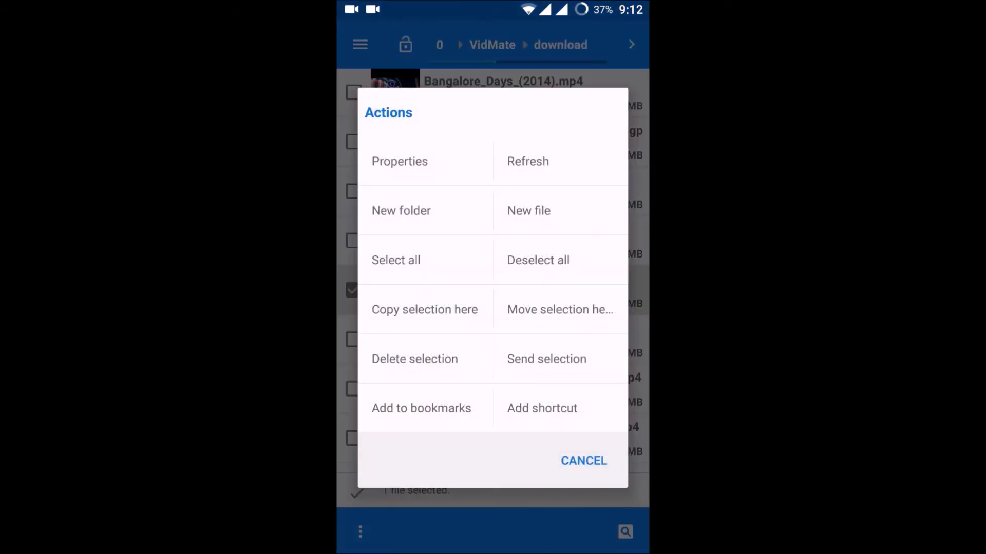
left_click(583, 461)
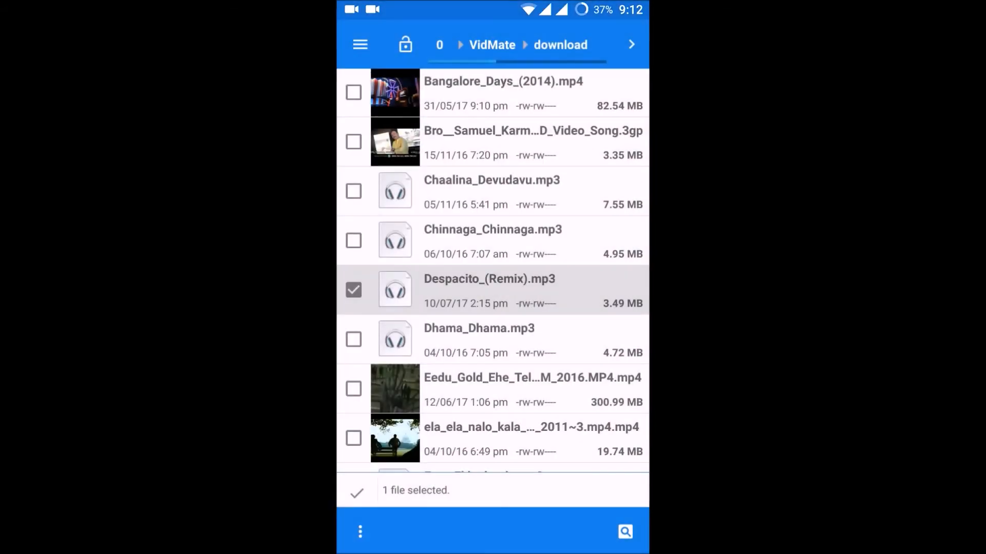
left_click(490, 45)
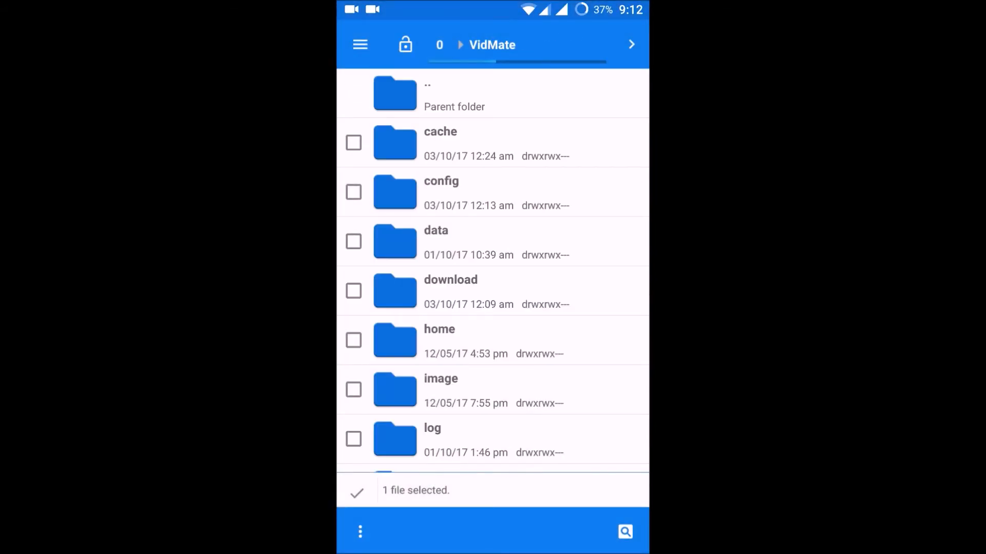
Scroll internal storage to the Ringtones folder and open it as the destination
scroll("down", 3)
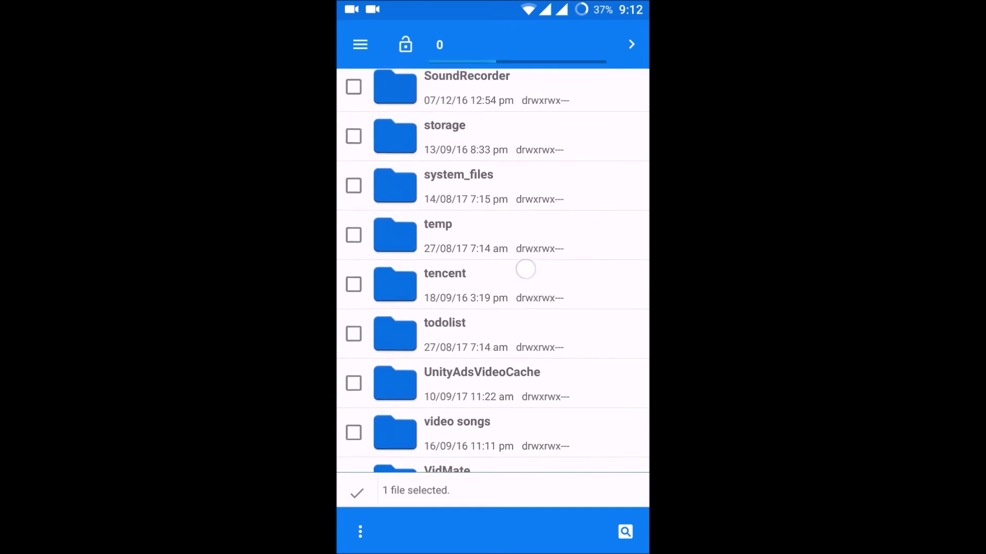
scroll("down", 3)
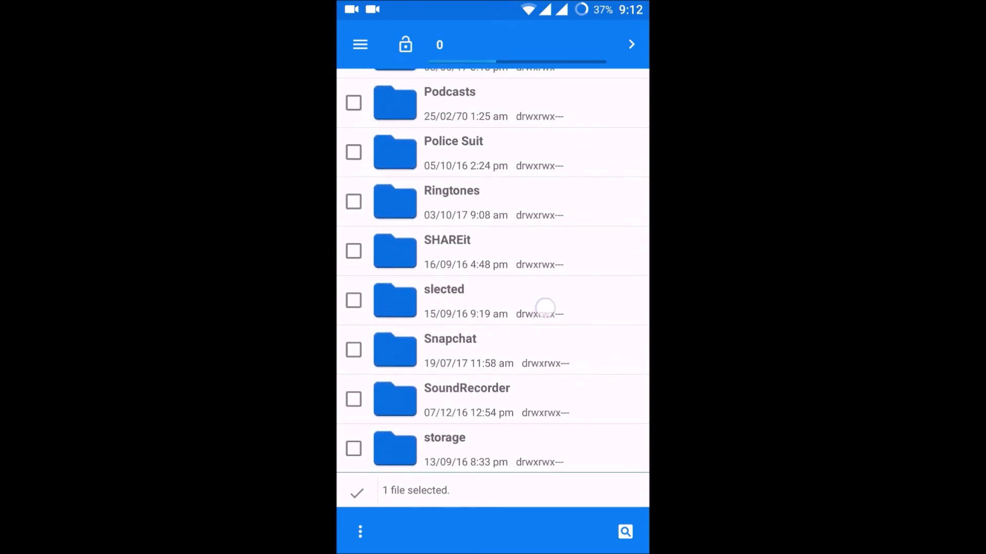
scroll("up", 3)
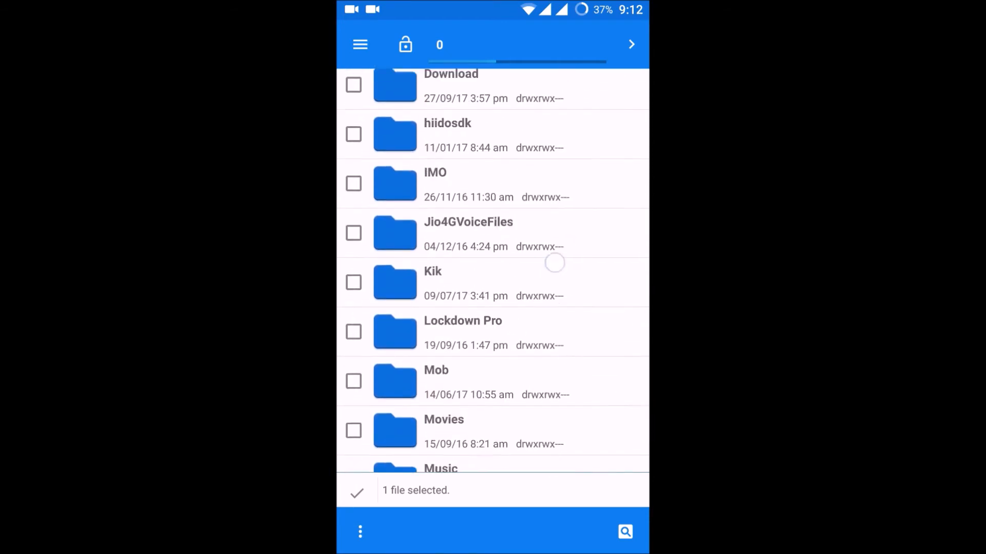
scroll("down", 3)
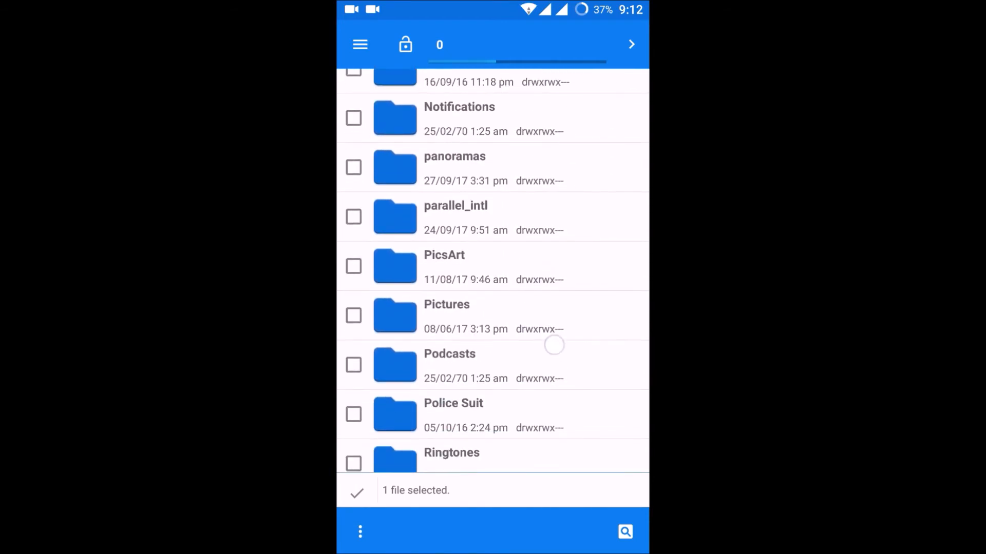
left_click(451, 457)
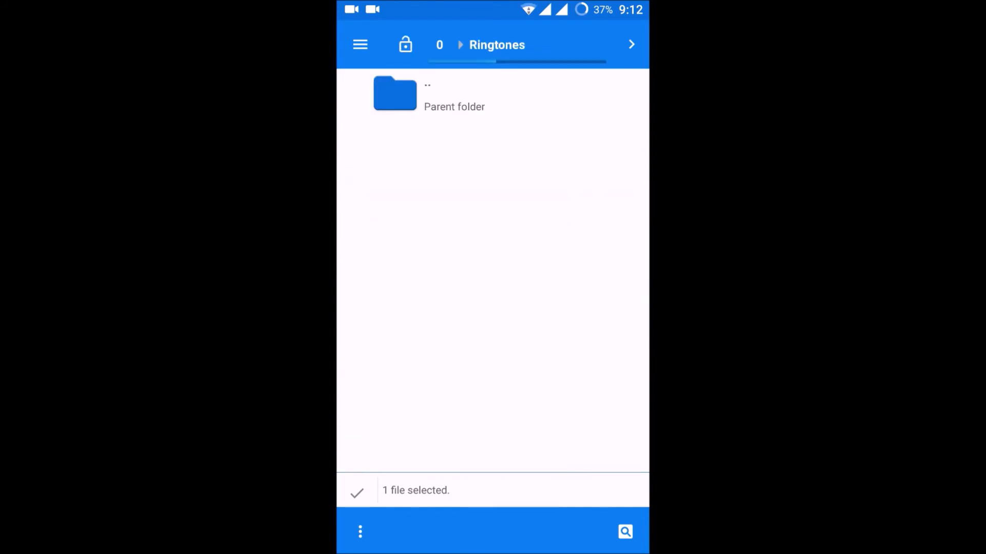
left_click(360, 532)
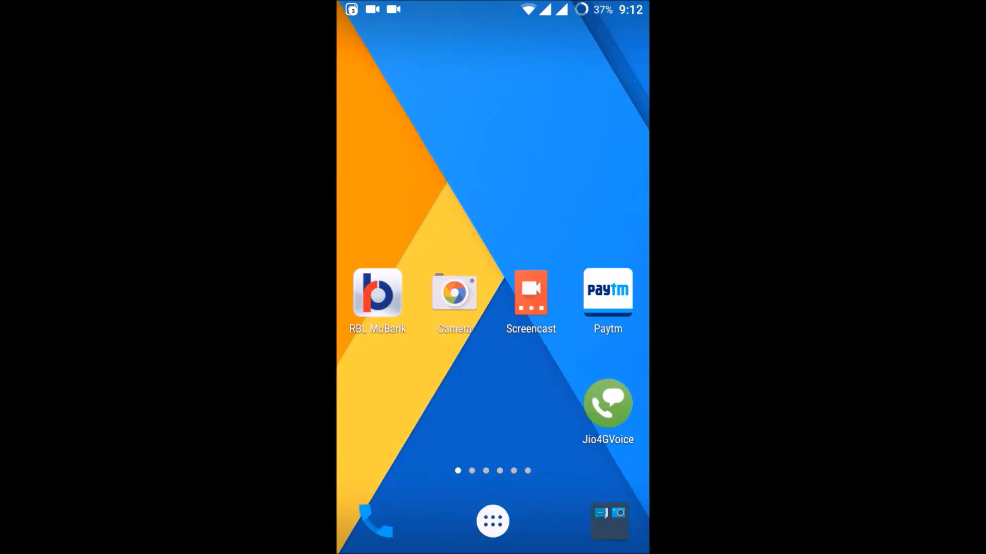
Open Sounds > SIM 1 ringtone in Settings, with Digital Phone still selected
left_click(491, 522)
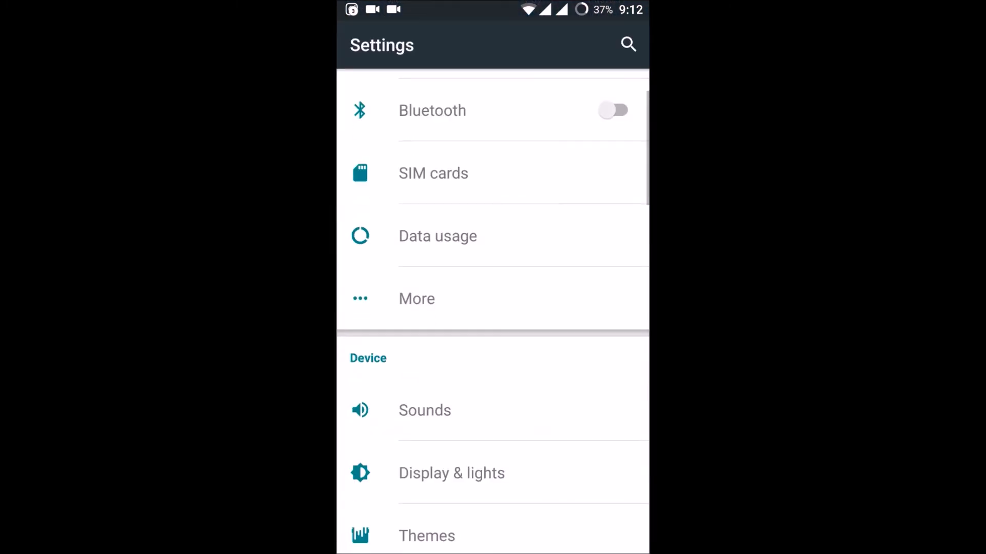
left_click(424, 411)
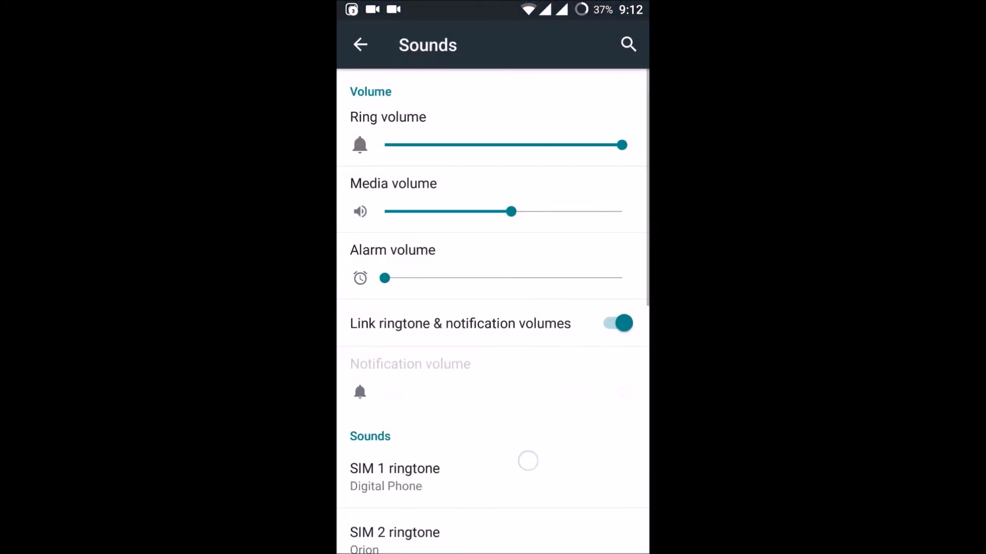
left_click(395, 476)
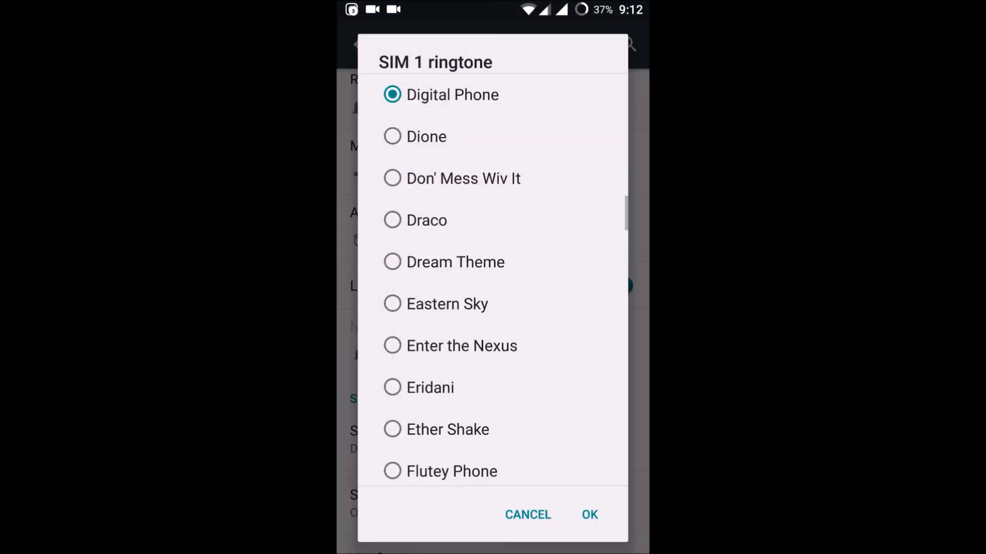
Preview the Andromeda and Argo Navis ringtones, then switch the choice to None
scroll("down", 3)
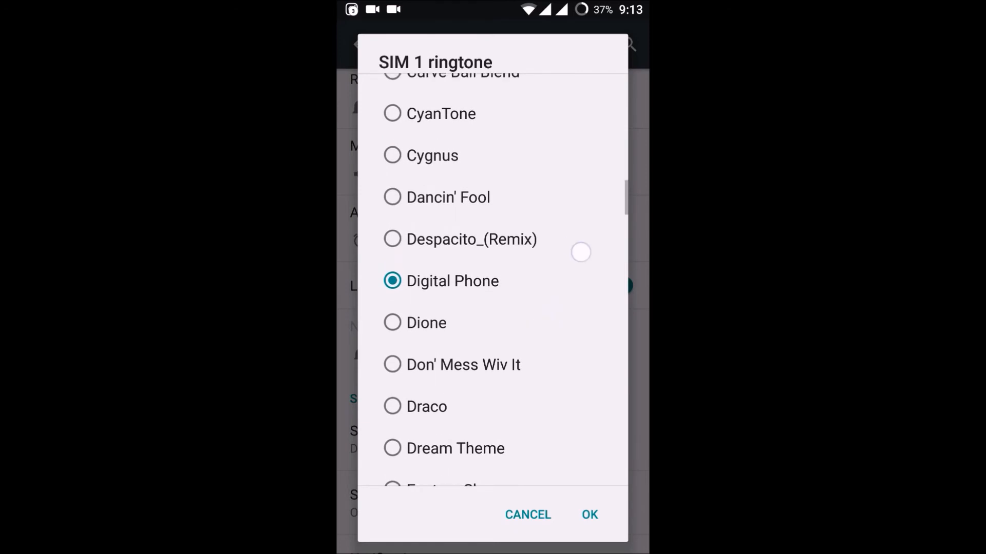
scroll("down", 3)
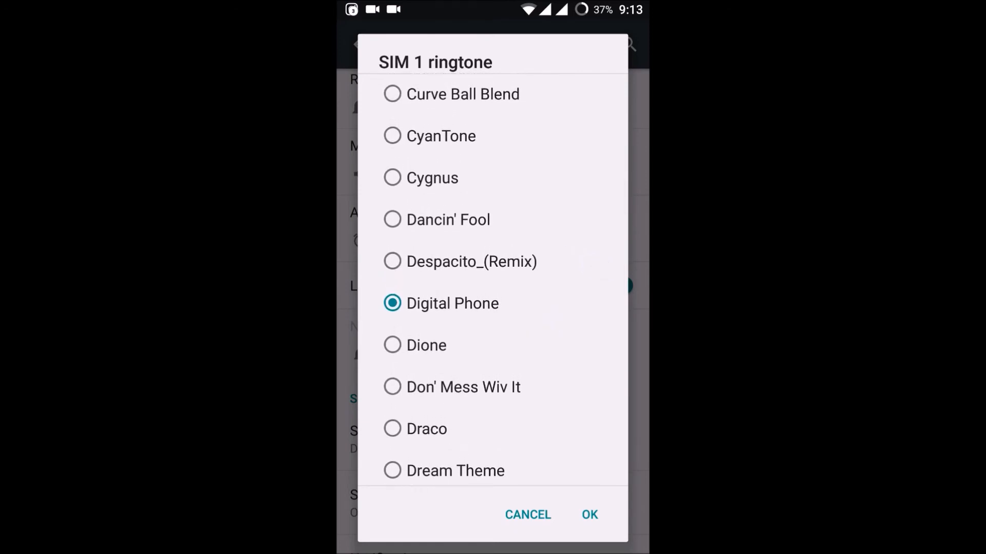
scroll("down", 3)
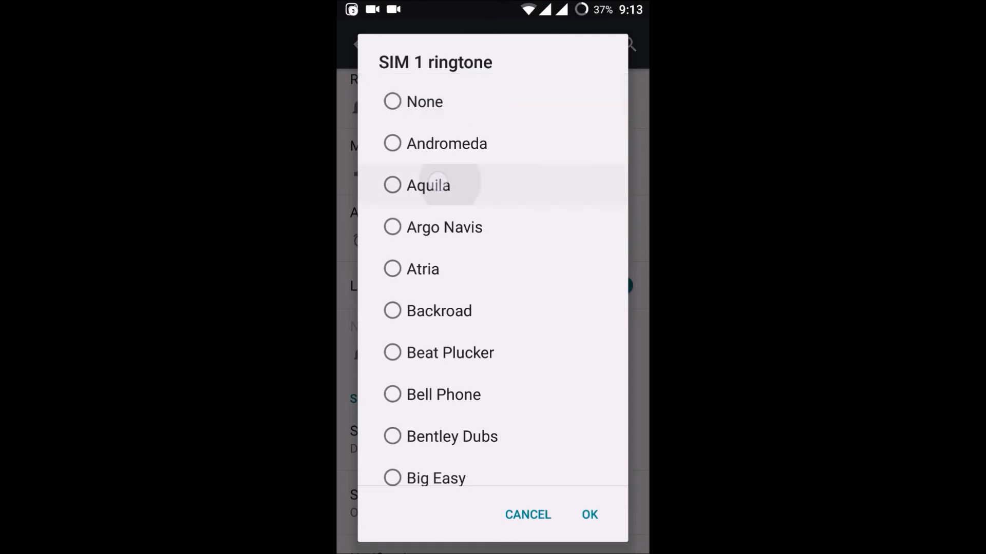
left_click(392, 144)
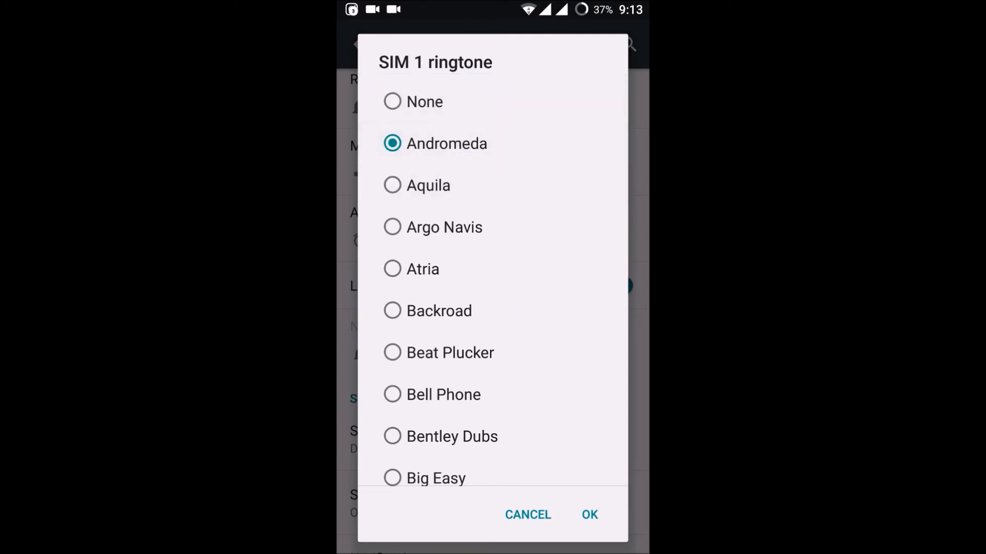
left_click(392, 228)
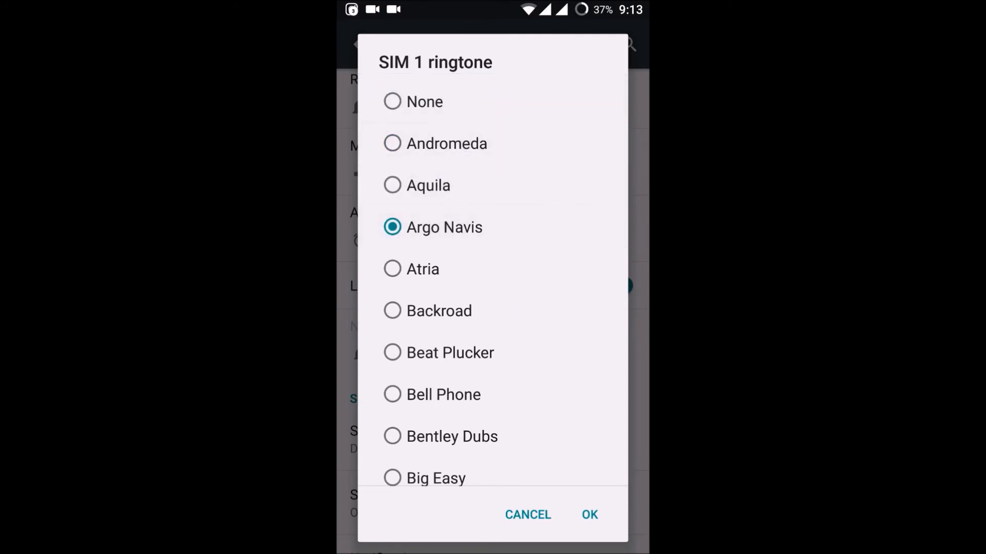
left_click(392, 102)
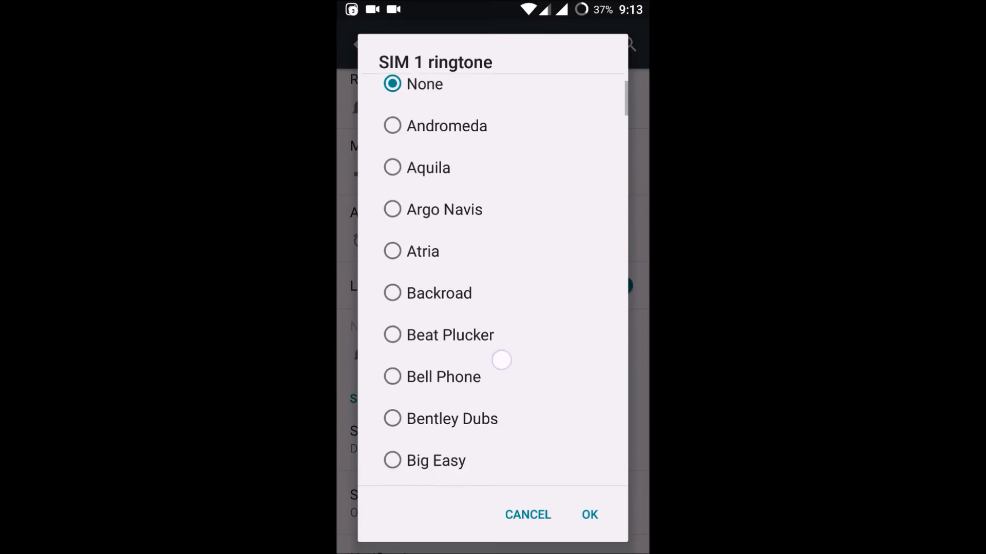
Scroll down the SIM 1 ringtone list to find Despacito_(Remix)
scroll("down", 3)
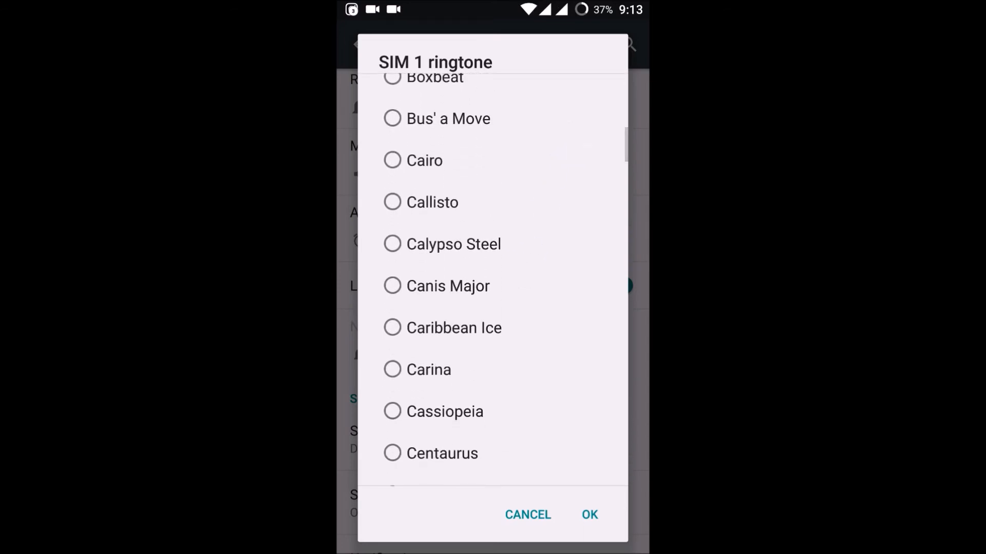
scroll("down", 3)
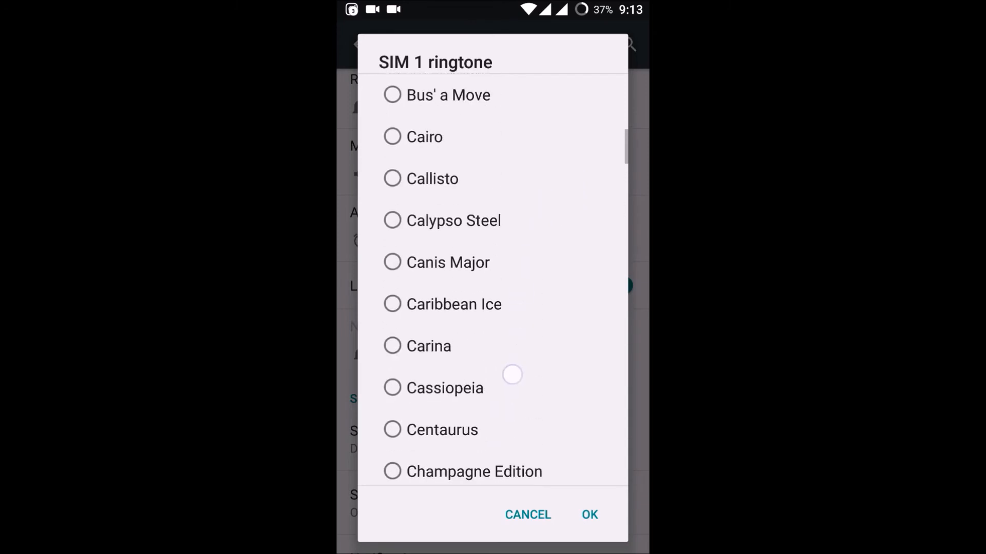
scroll("down", 3)
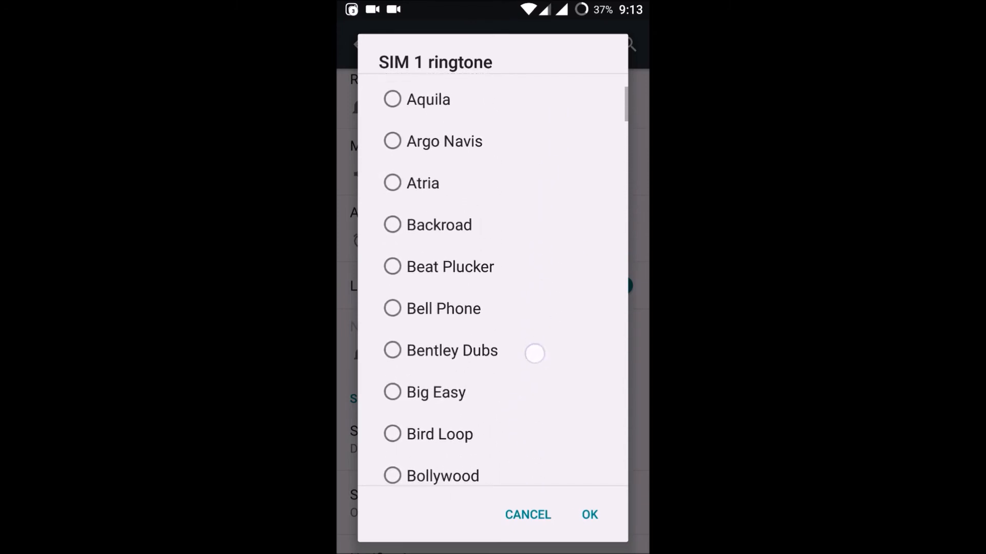
scroll("down", 3)
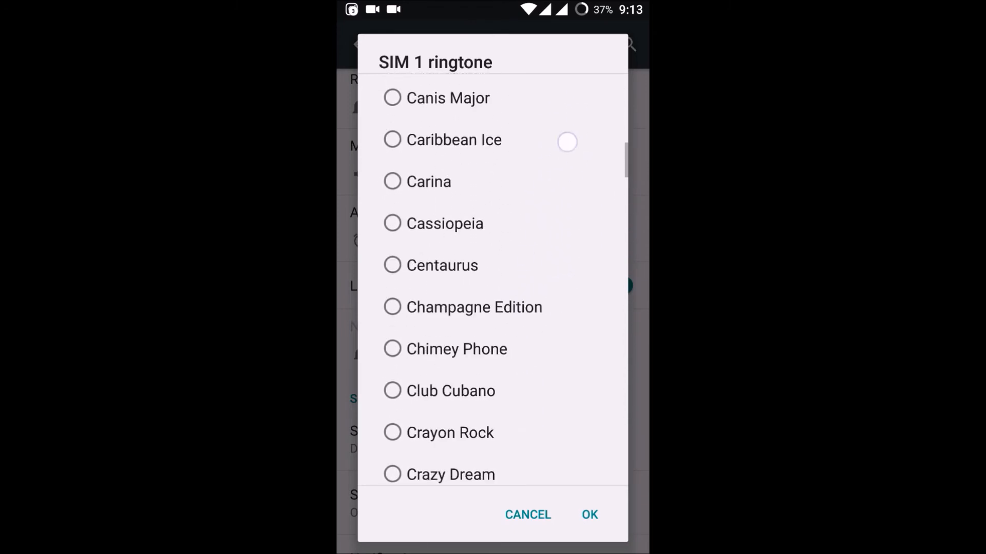
scroll("down", 3)
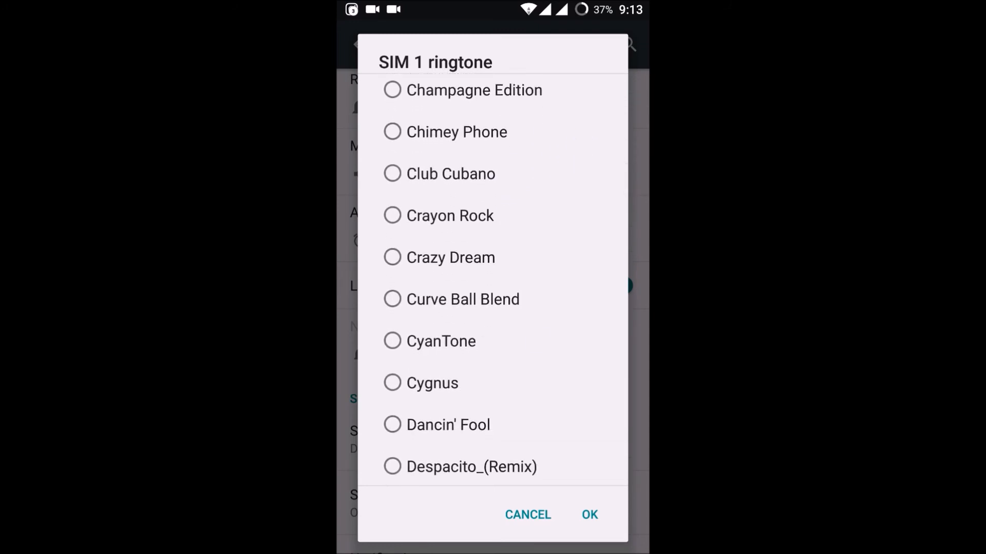
scroll("down", 3)
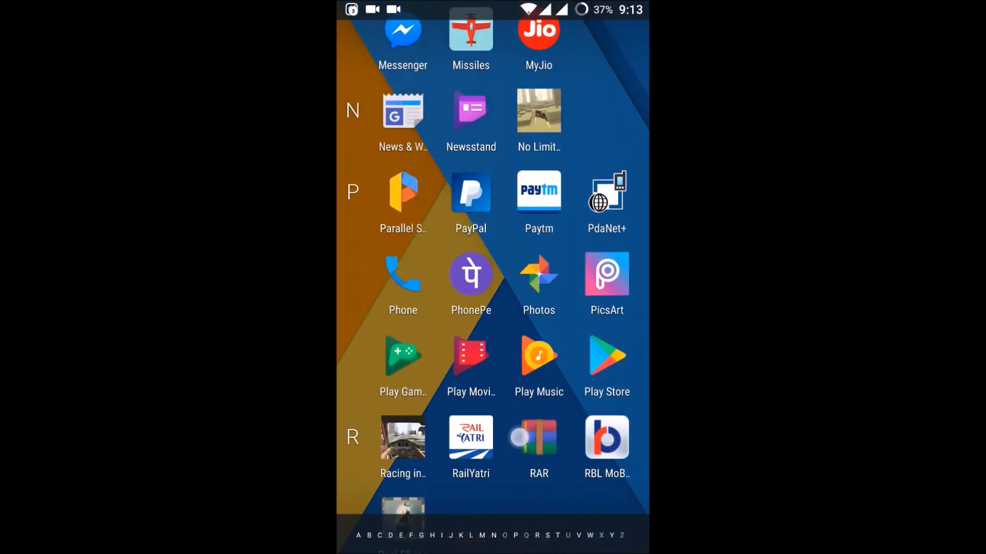
Launch File Manager and go up from Ringtones to the internal storage root
scroll("down", 3)
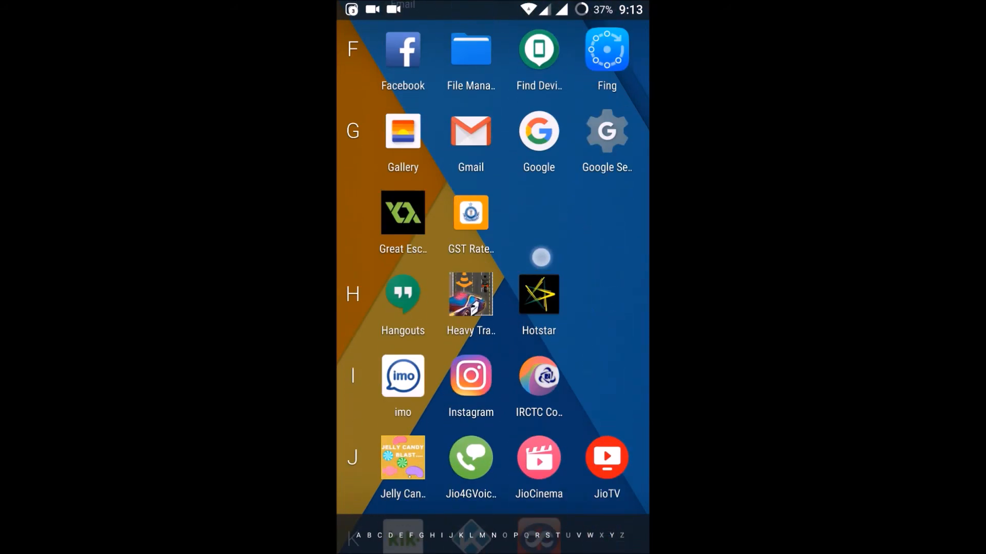
left_click(472, 52)
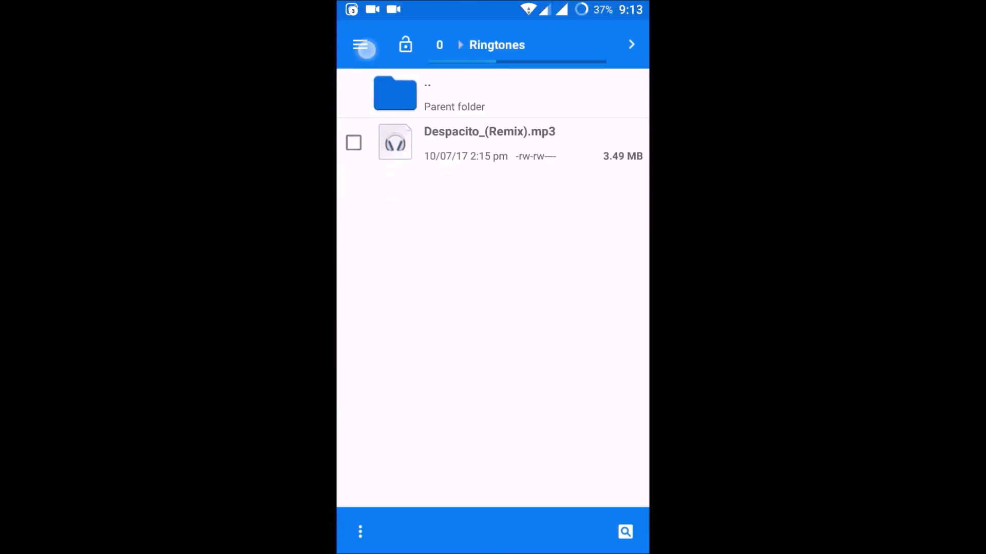
left_click(395, 95)
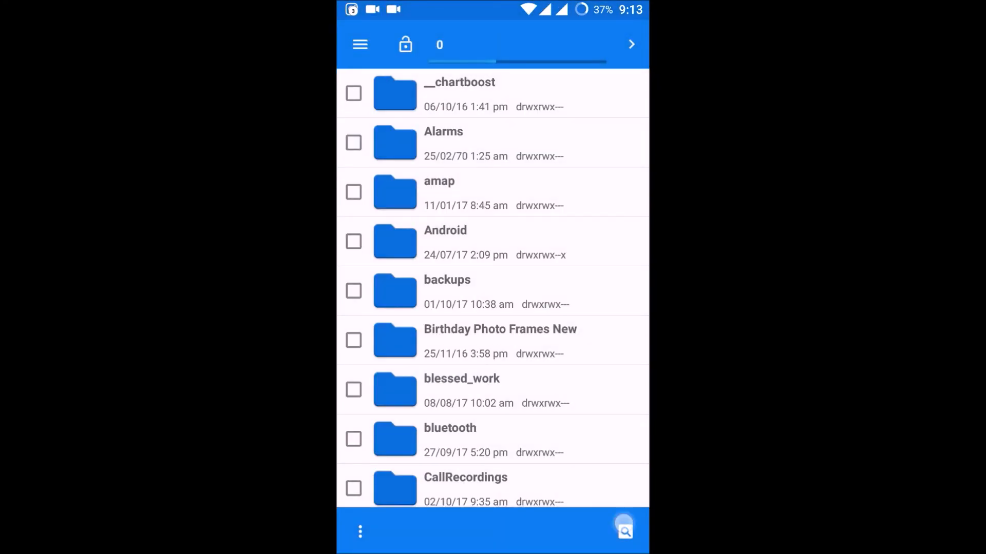
Search storage for 'ringtones', picking the suggestion after typing 'ring'
left_click(626, 529)
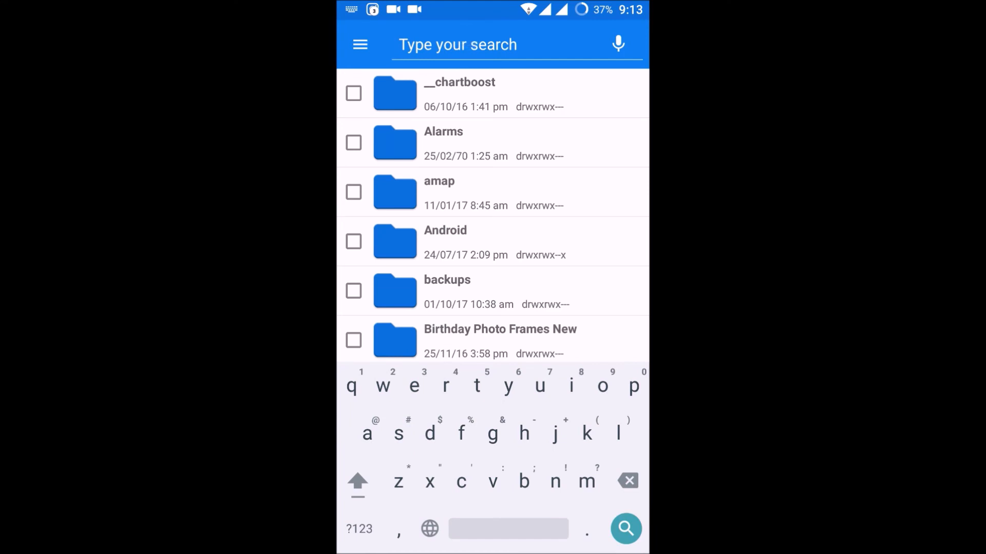
type("ring")
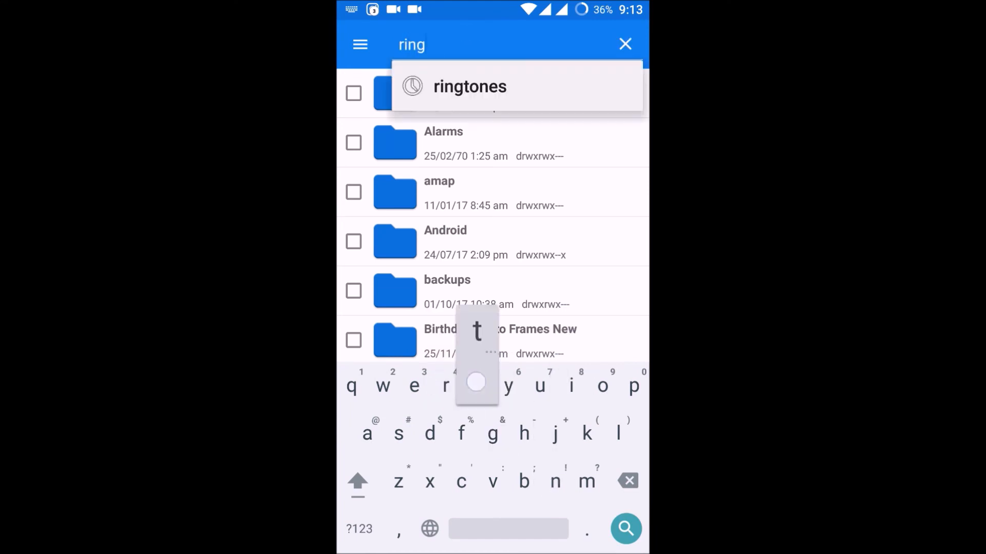
left_click(469, 86)
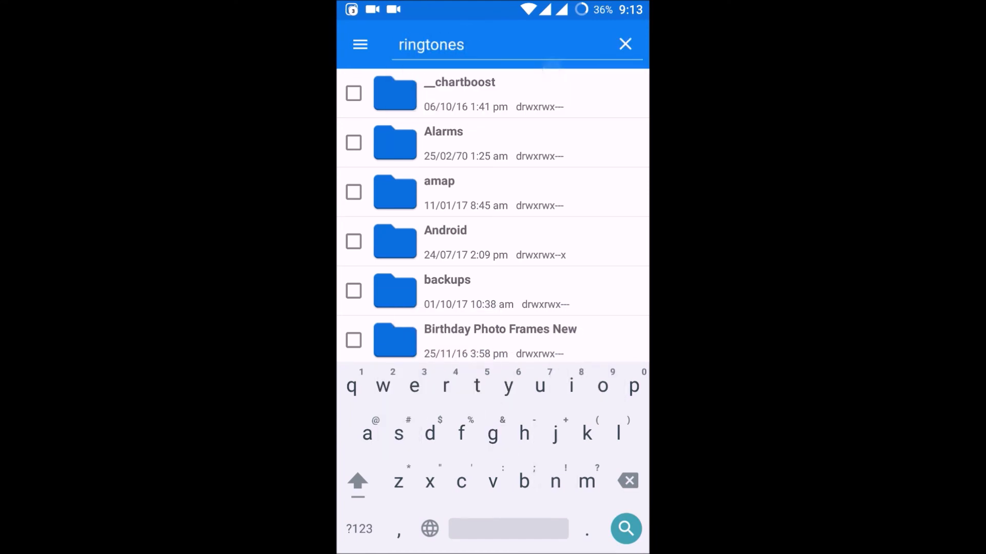
left_click(626, 529)
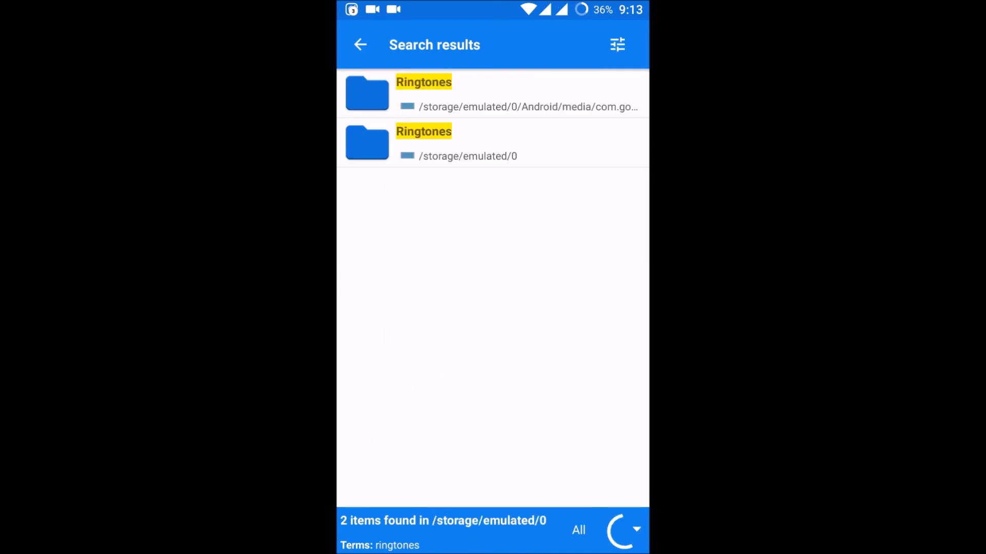